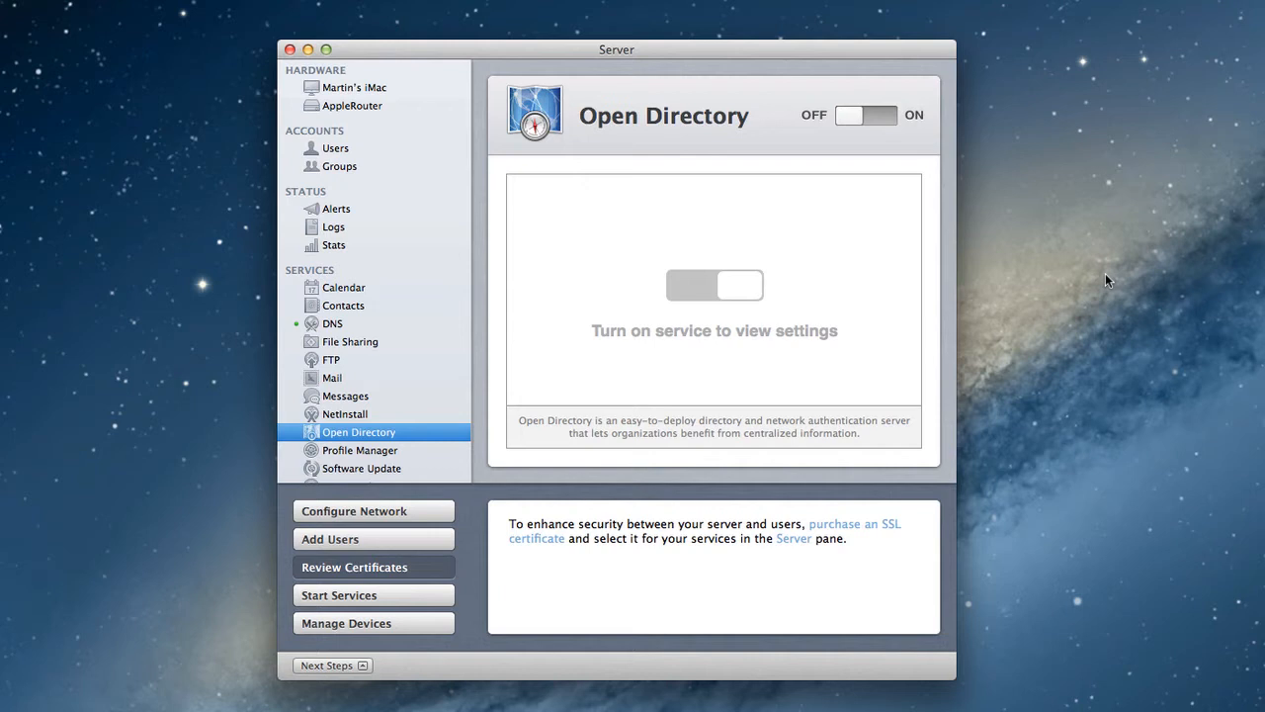
{"action": "mouse_move", "coordinate": [828, 134]}
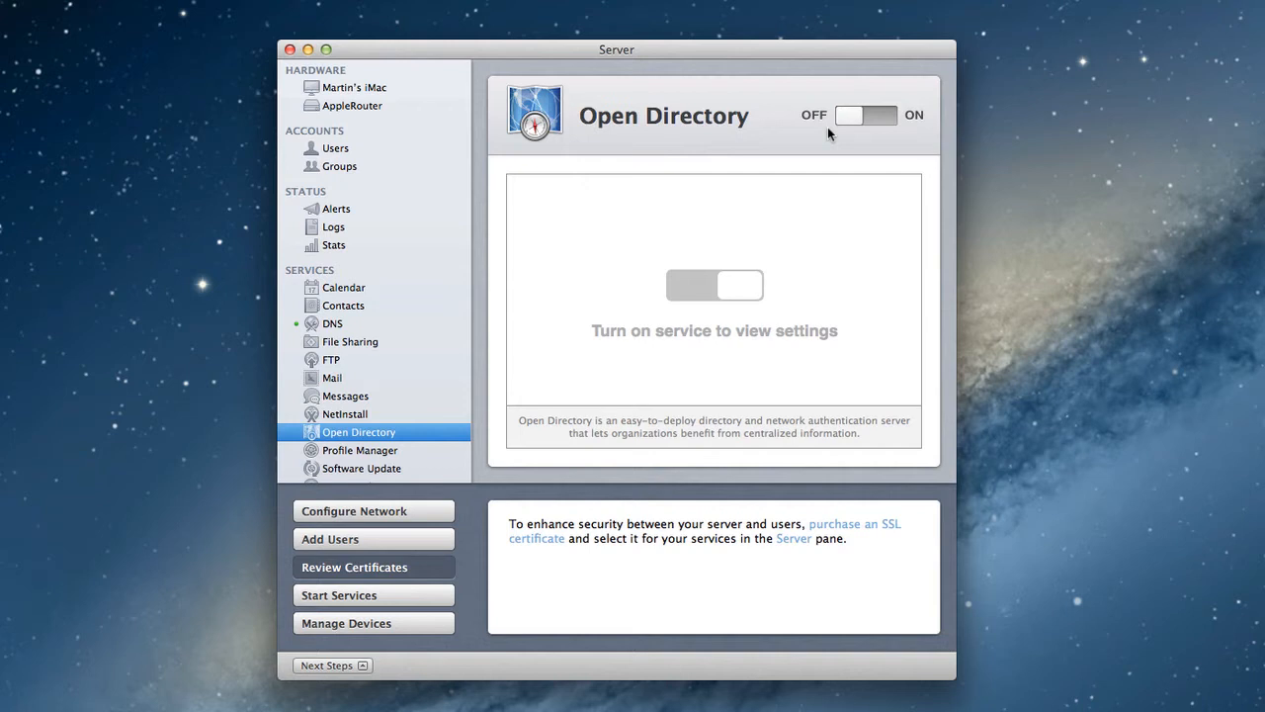
{"action": "mouse_move", "coordinate": [707, 360]}
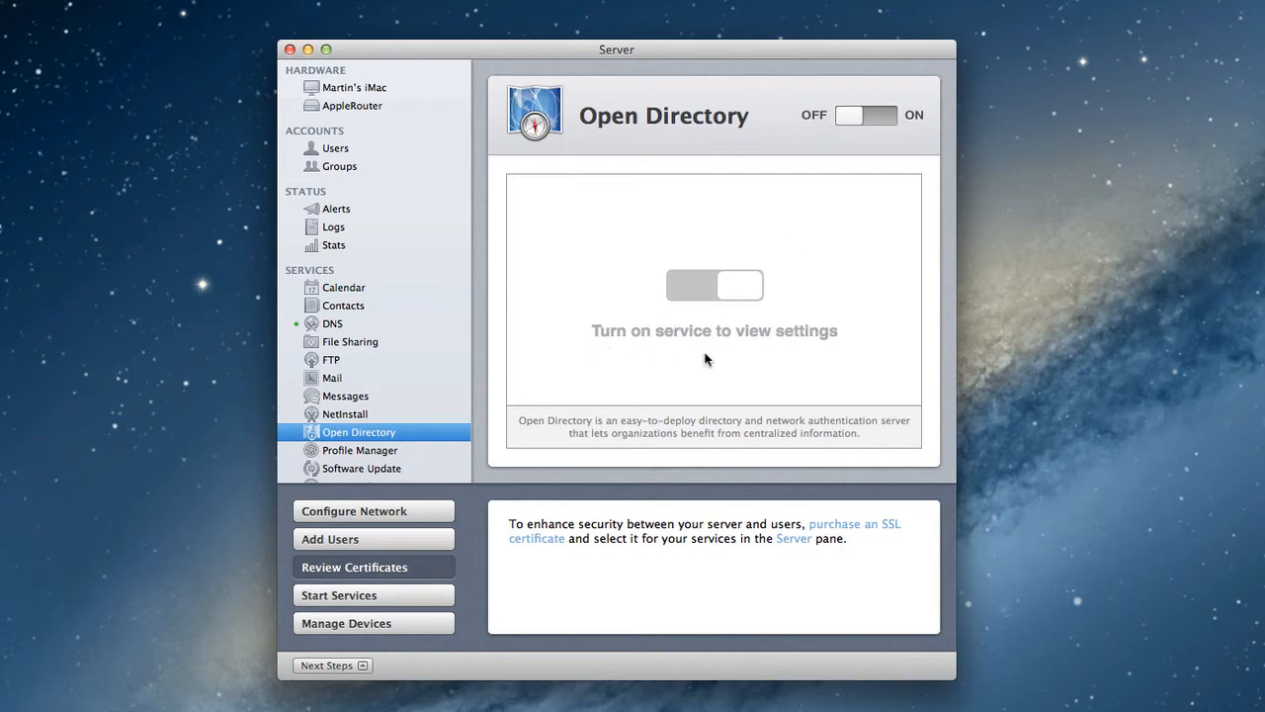
{"action": "mouse_move", "coordinate": [828, 289]}
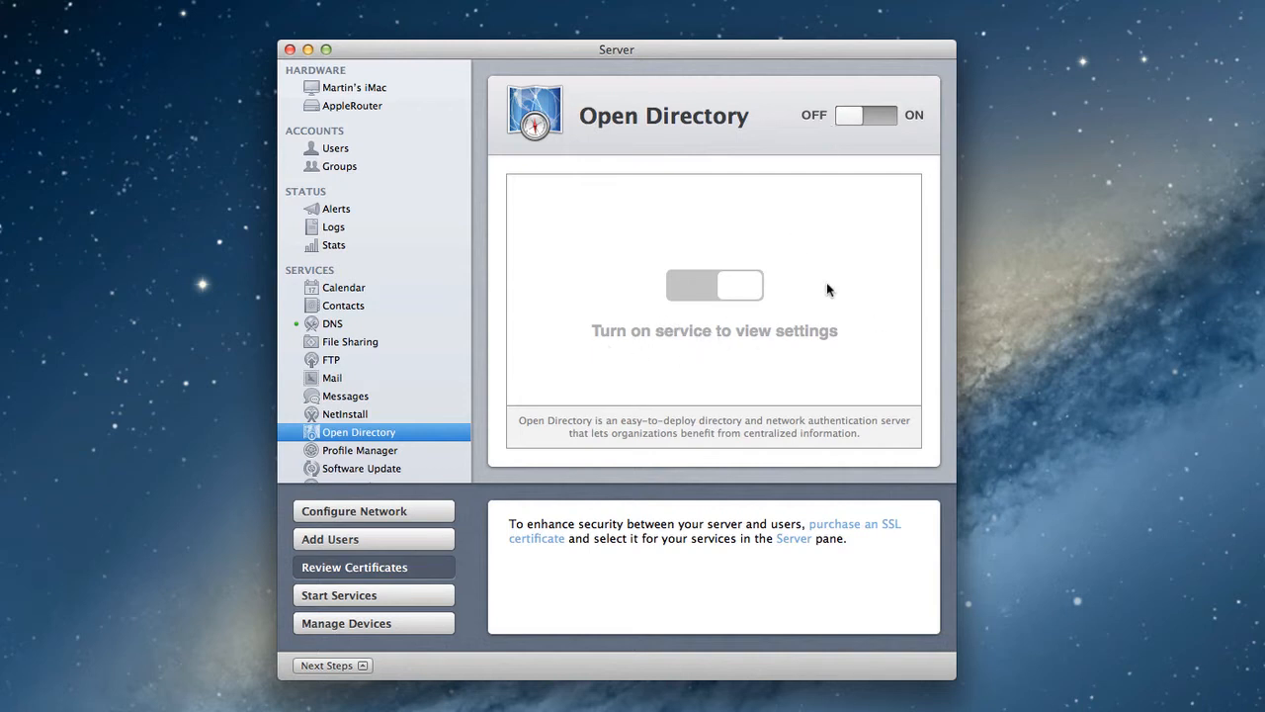
{"action": "mouse_move", "coordinate": [716, 215]}
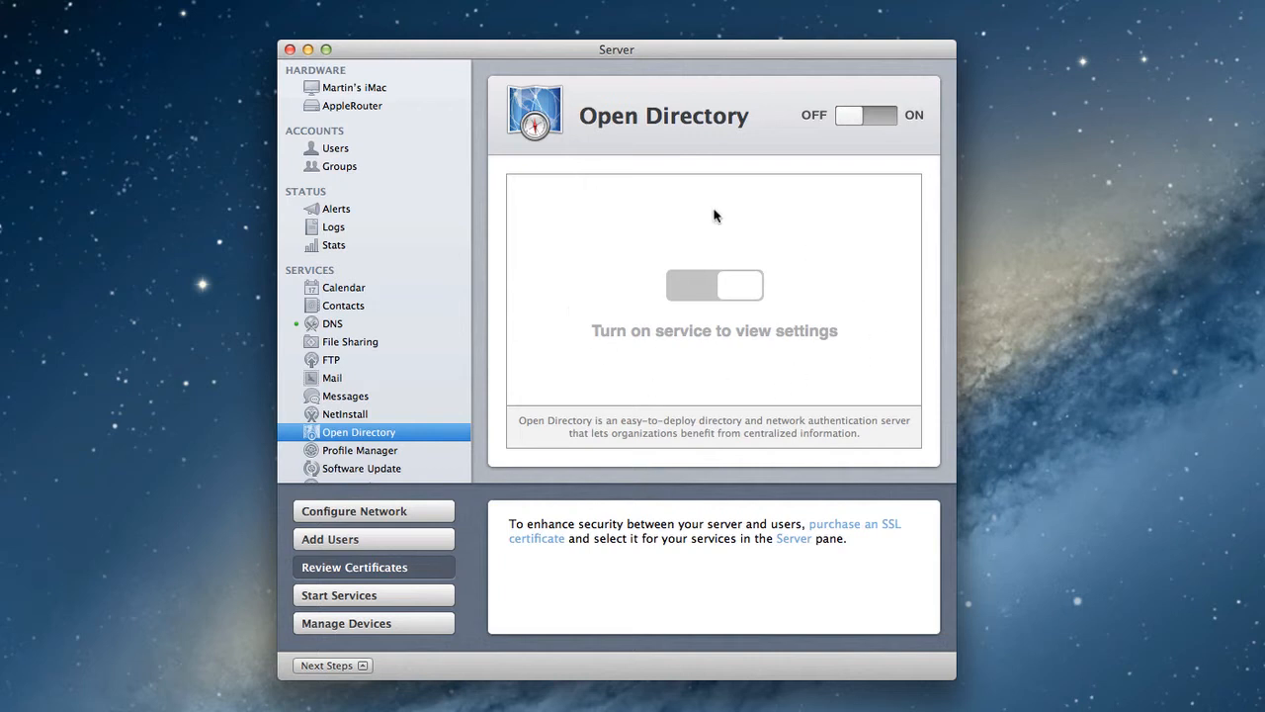
{"action": "mouse_move", "coordinate": [684, 344]}
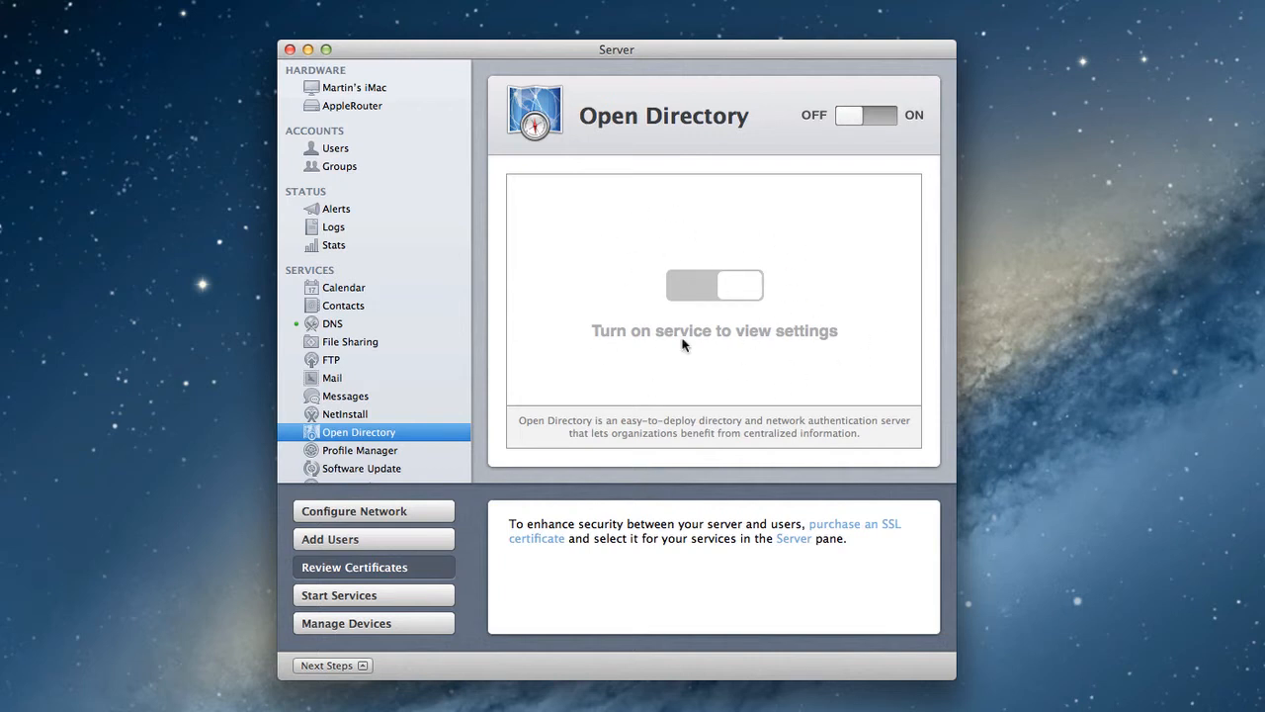
{"action": "mouse_move", "coordinate": [863, 149]}
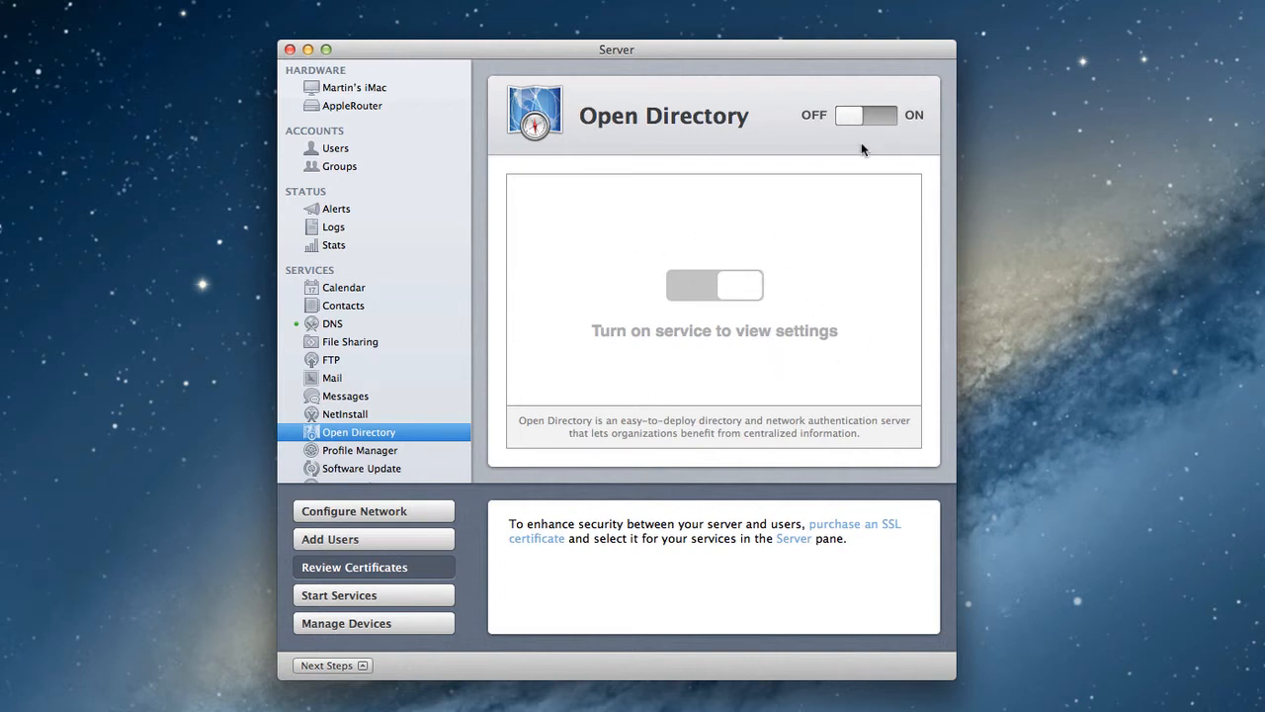
{"action": "mouse_move", "coordinate": [850, 123]}
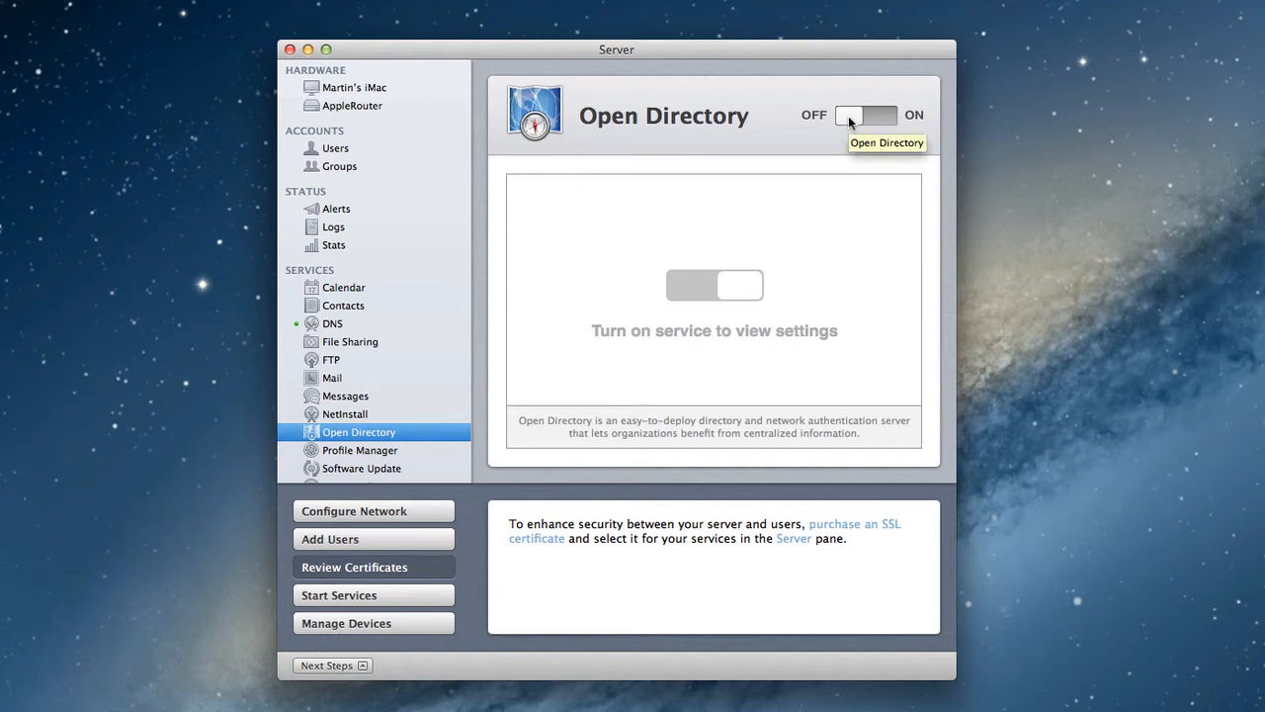
Step: Turn on Open Directory and choose to create a new Open Directory domain
{"action": "left_click", "coordinate": [867, 114]}
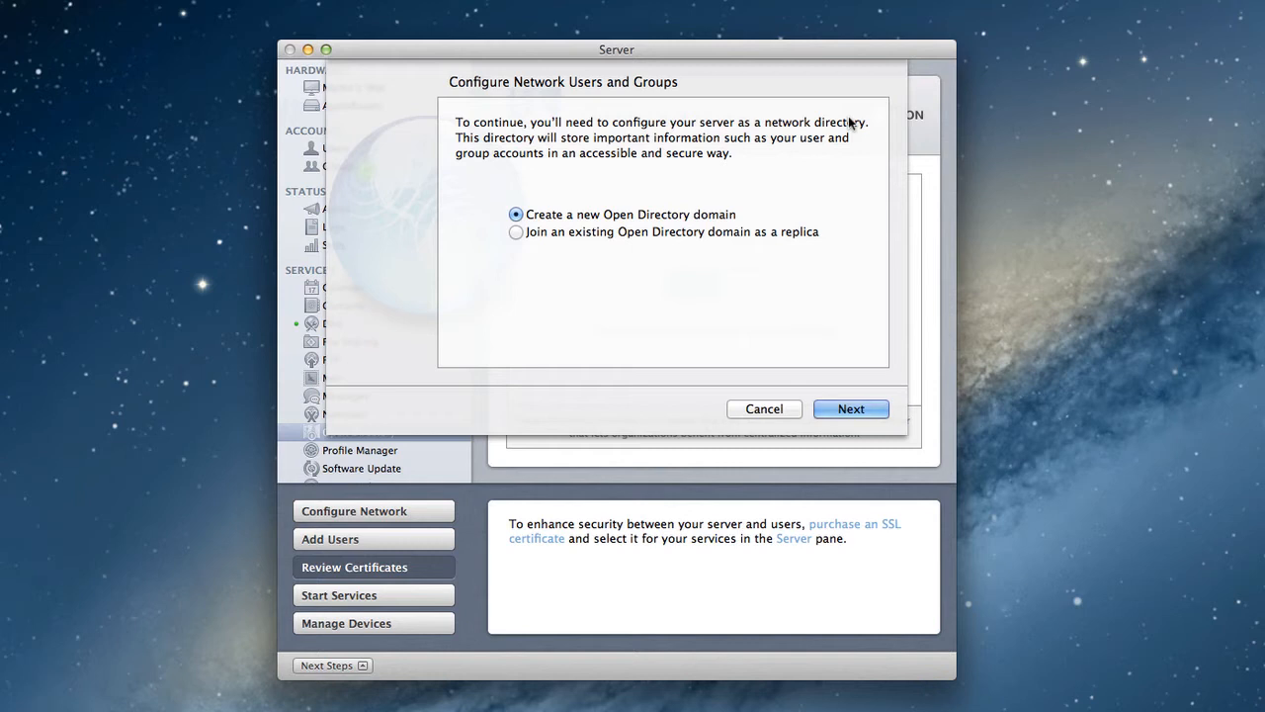
{"action": "mouse_move", "coordinate": [870, 154]}
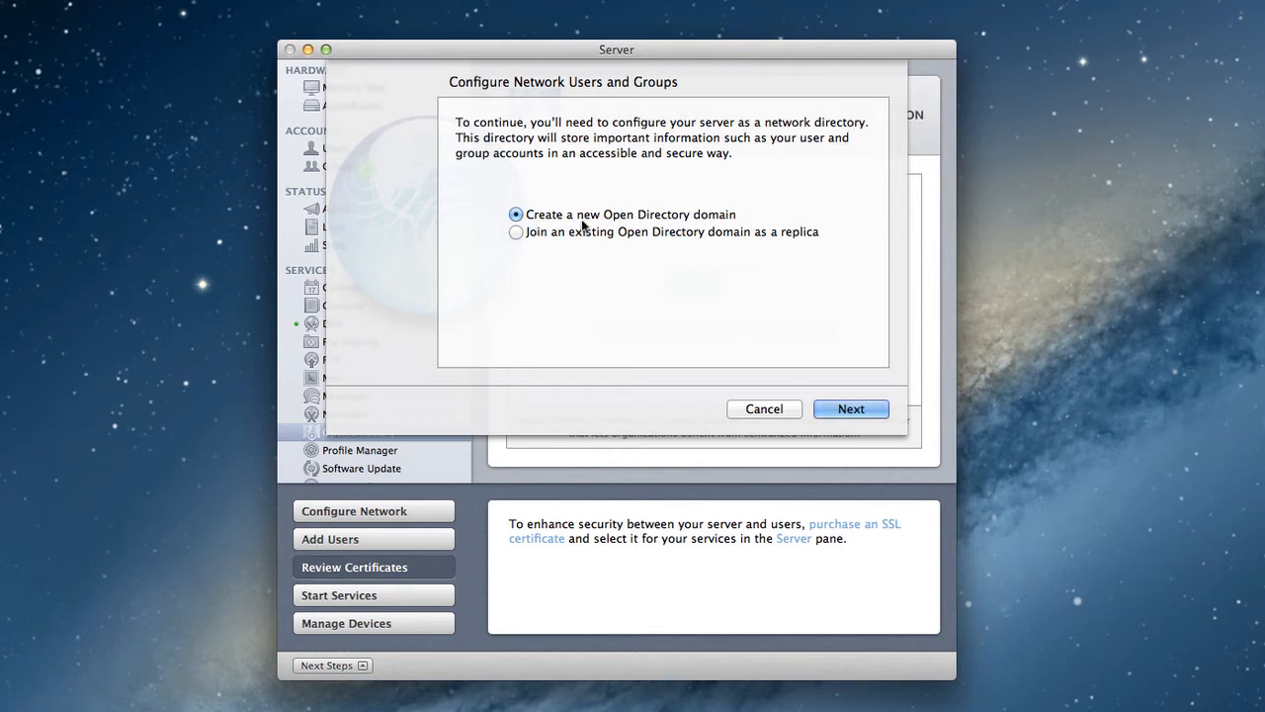
{"action": "mouse_move", "coordinate": [561, 245]}
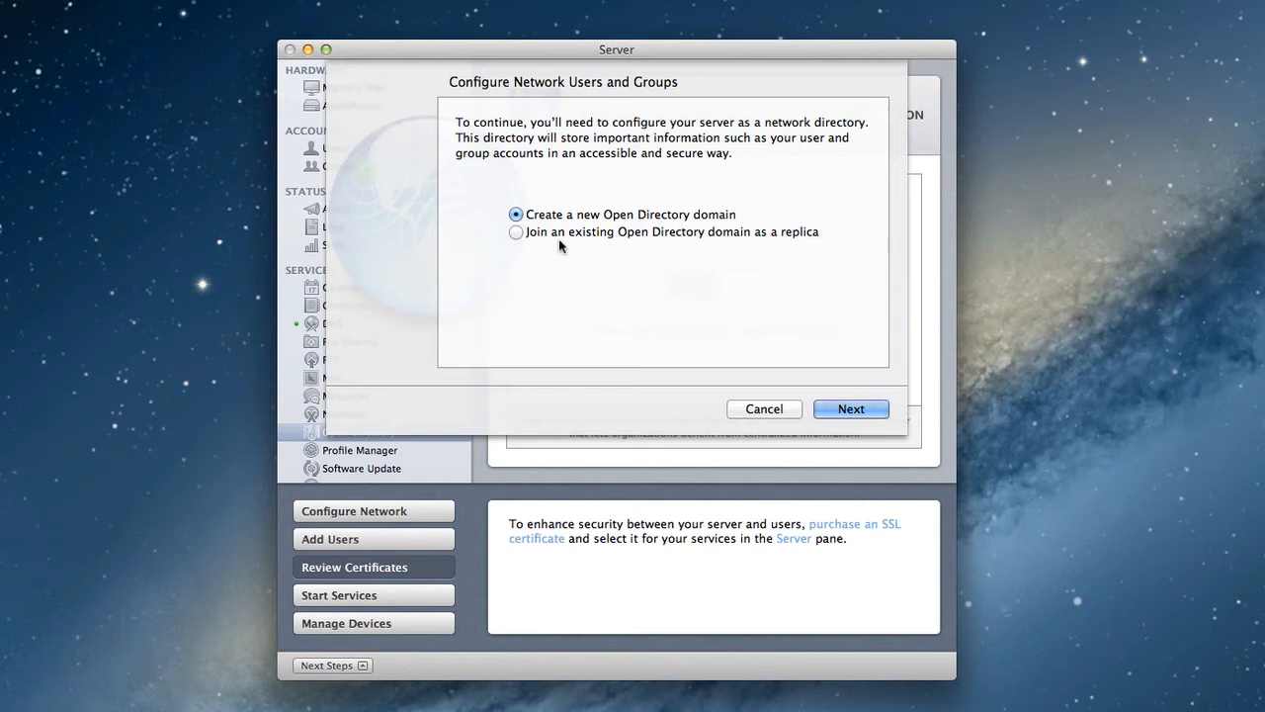
{"action": "mouse_move", "coordinate": [540, 243]}
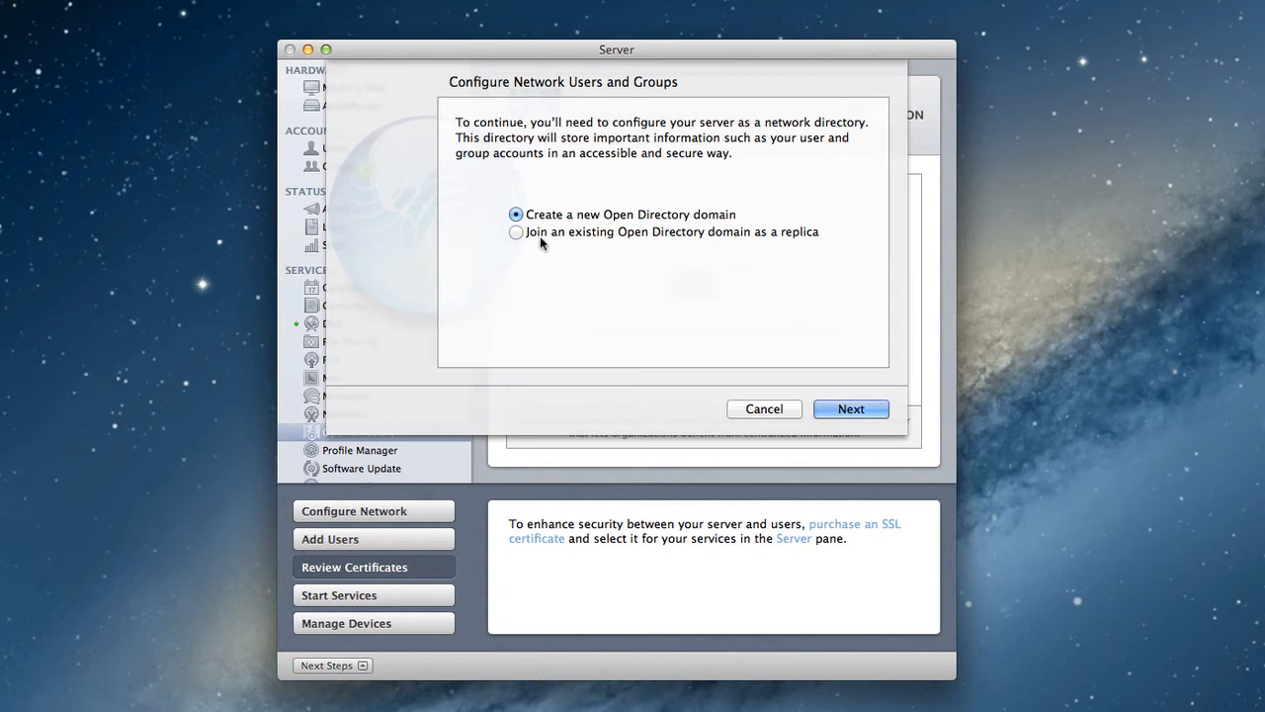
{"action": "mouse_move", "coordinate": [506, 226]}
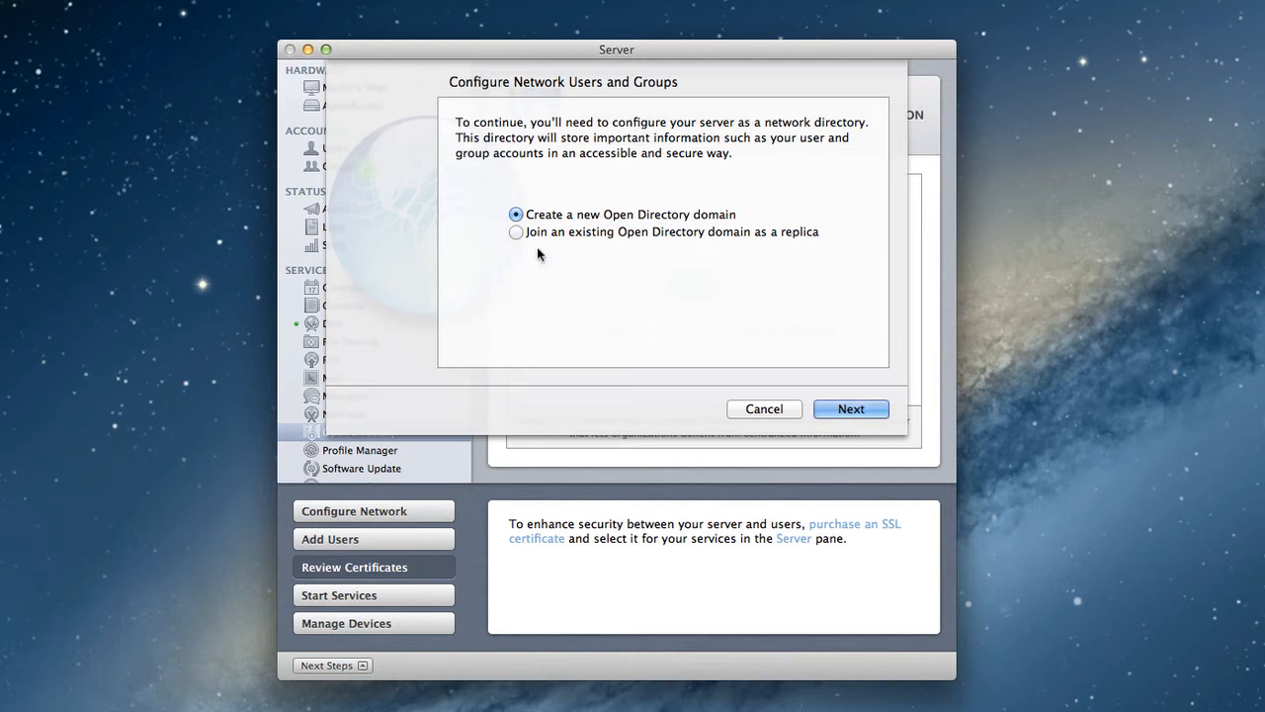
{"action": "mouse_move", "coordinate": [696, 251]}
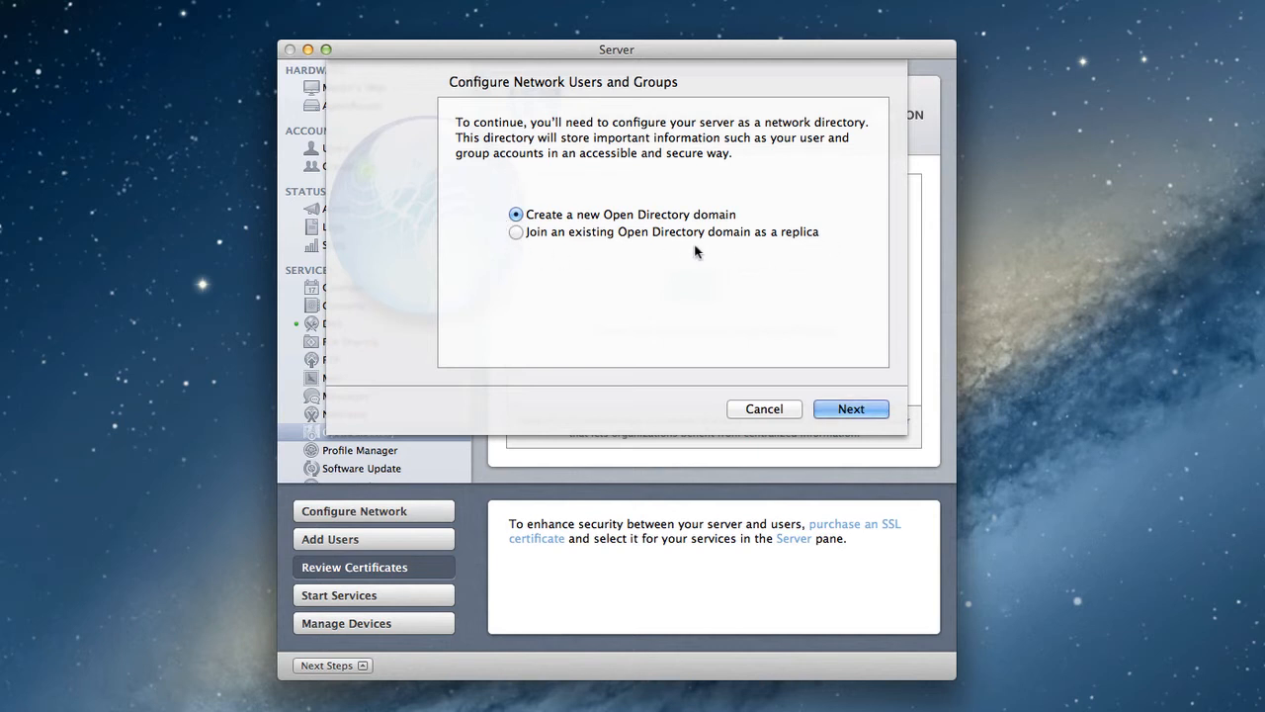
{"action": "mouse_move", "coordinate": [598, 227]}
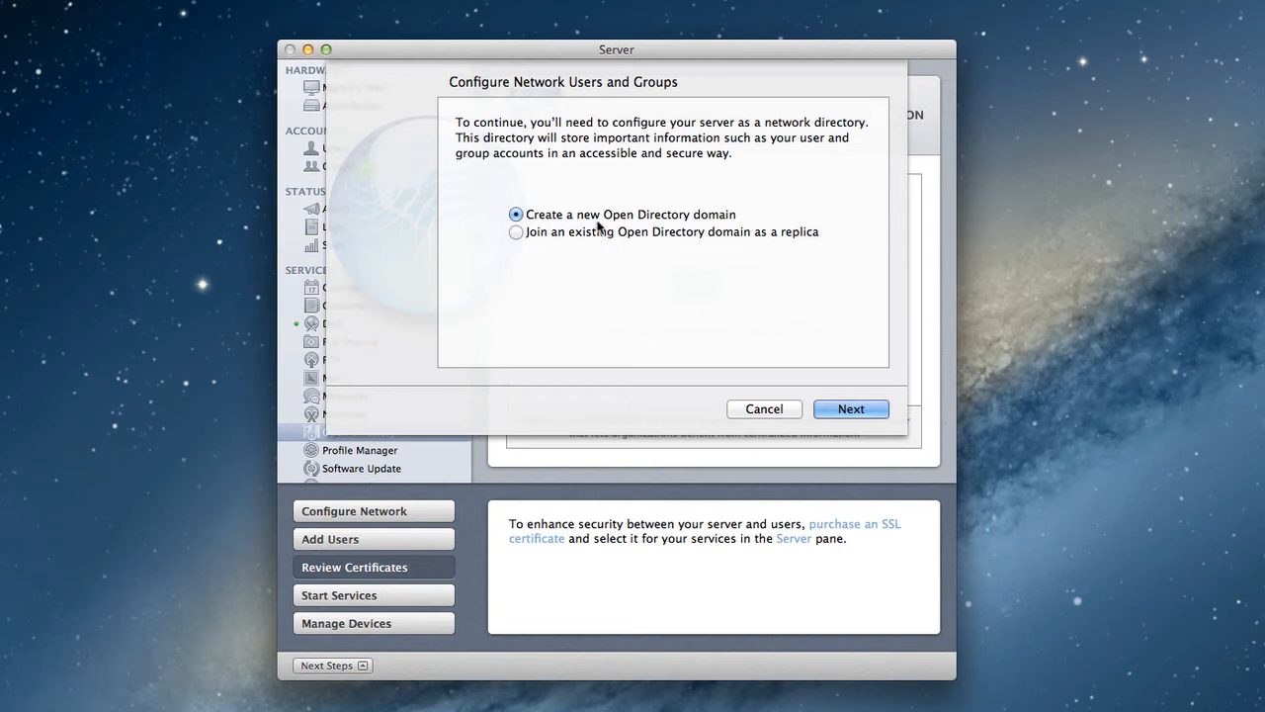
{"action": "left_click", "coordinate": [849, 408]}
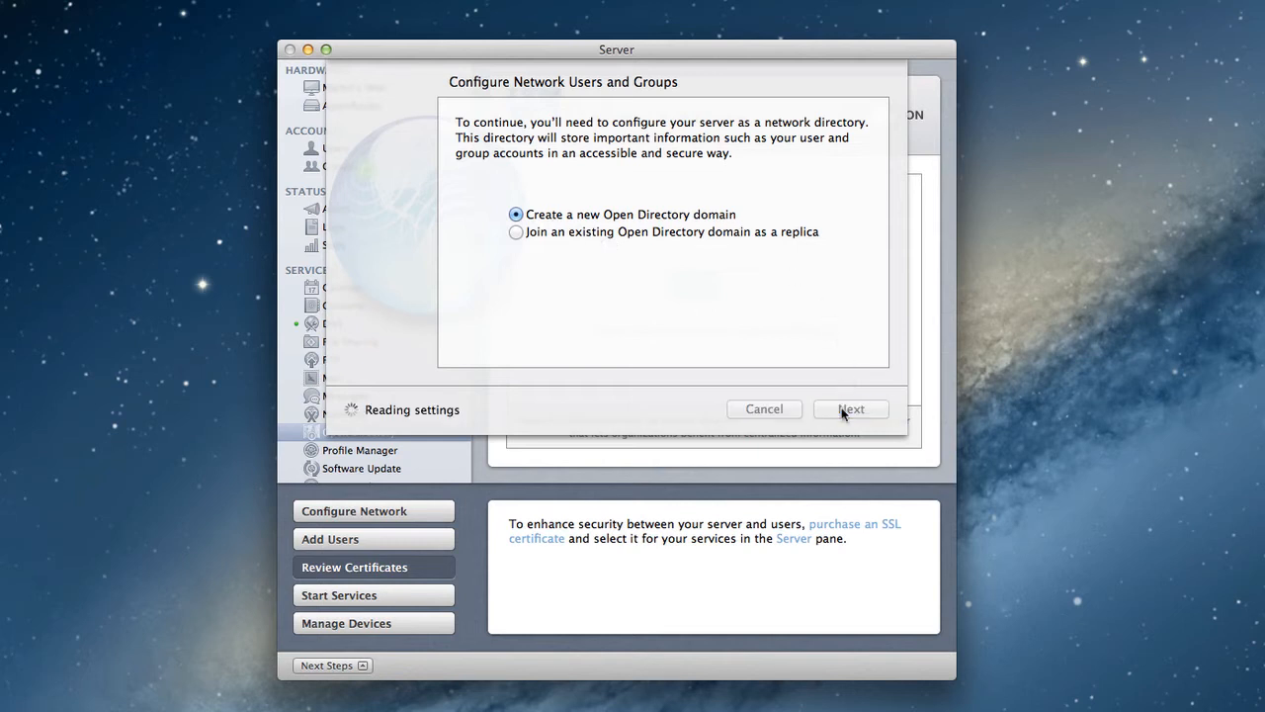
Step: Enter and verify a password for the diradmin directory administrator, then continue
{"action": "left_click", "coordinate": [850, 408]}
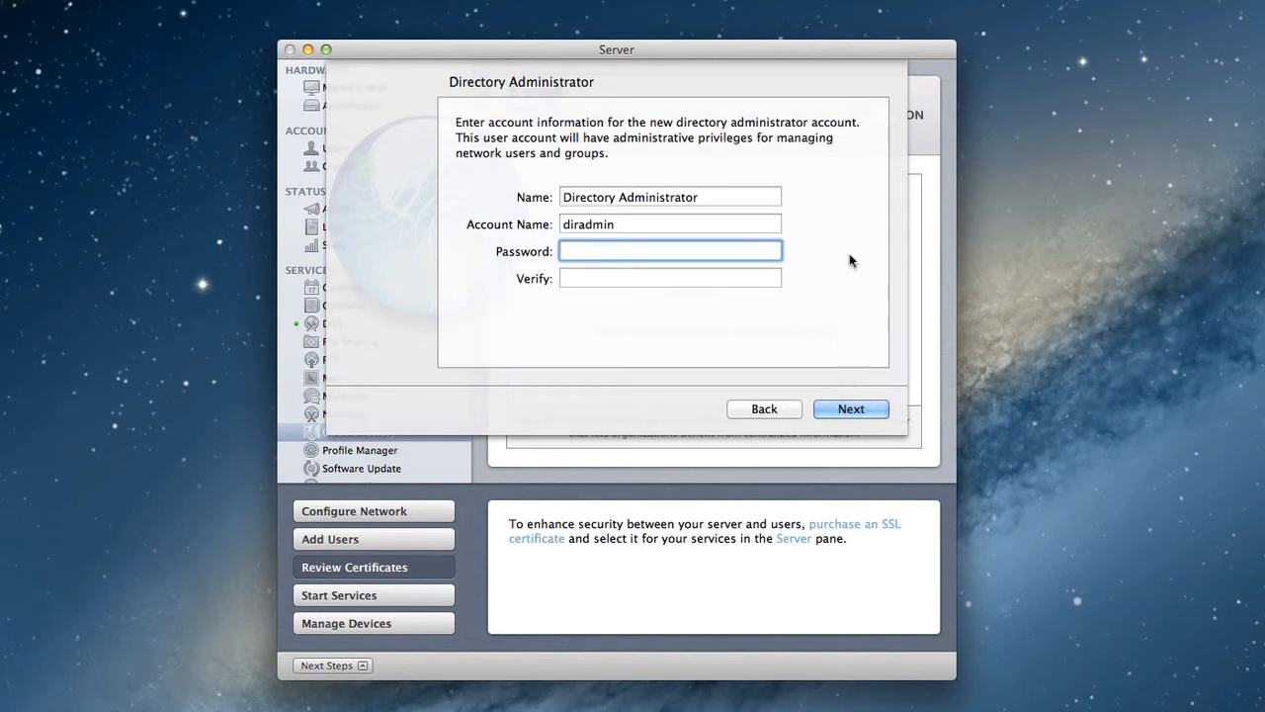
{"action": "mouse_move", "coordinate": [845, 332]}
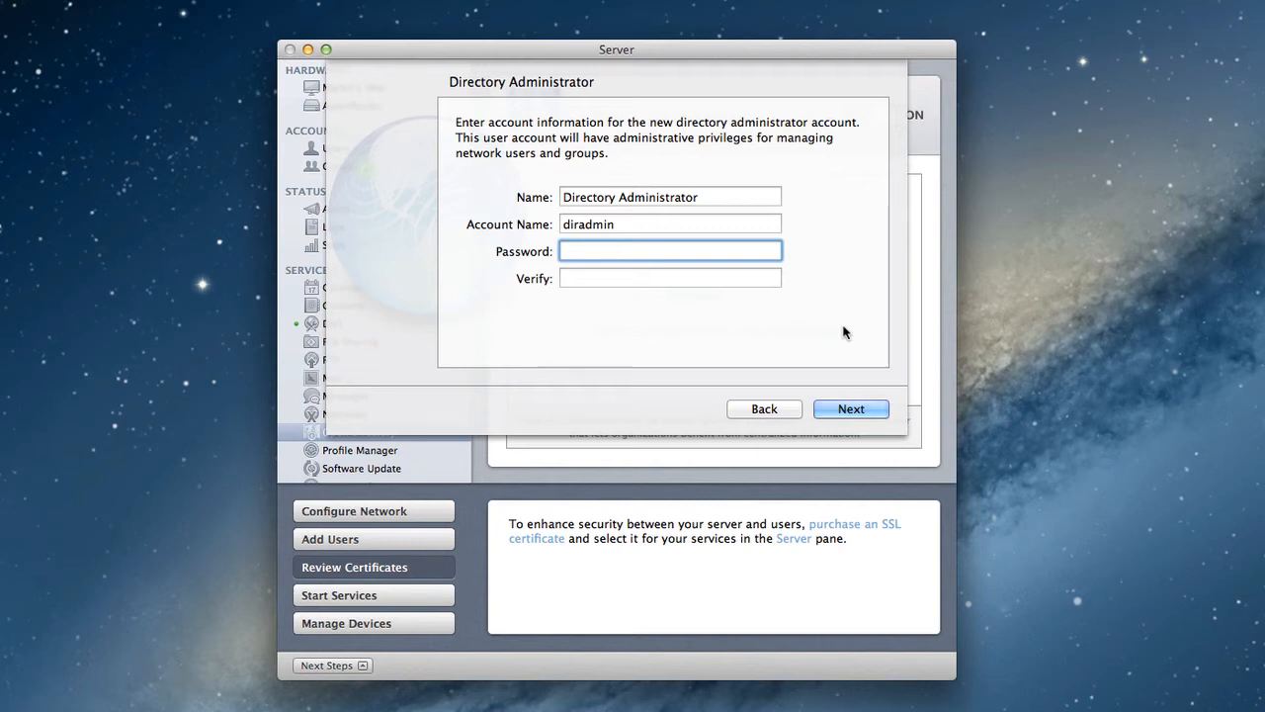
{"action": "mouse_move", "coordinate": [571, 239]}
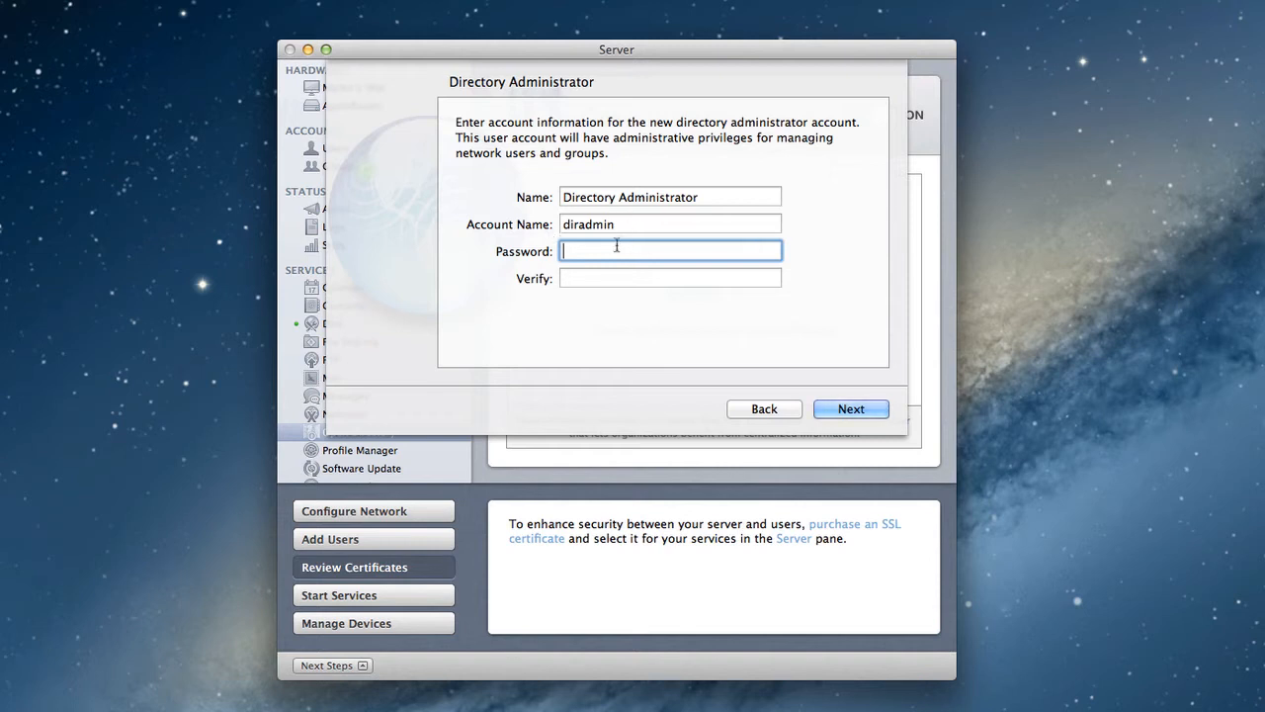
{"action": "mouse_move", "coordinate": [861, 237]}
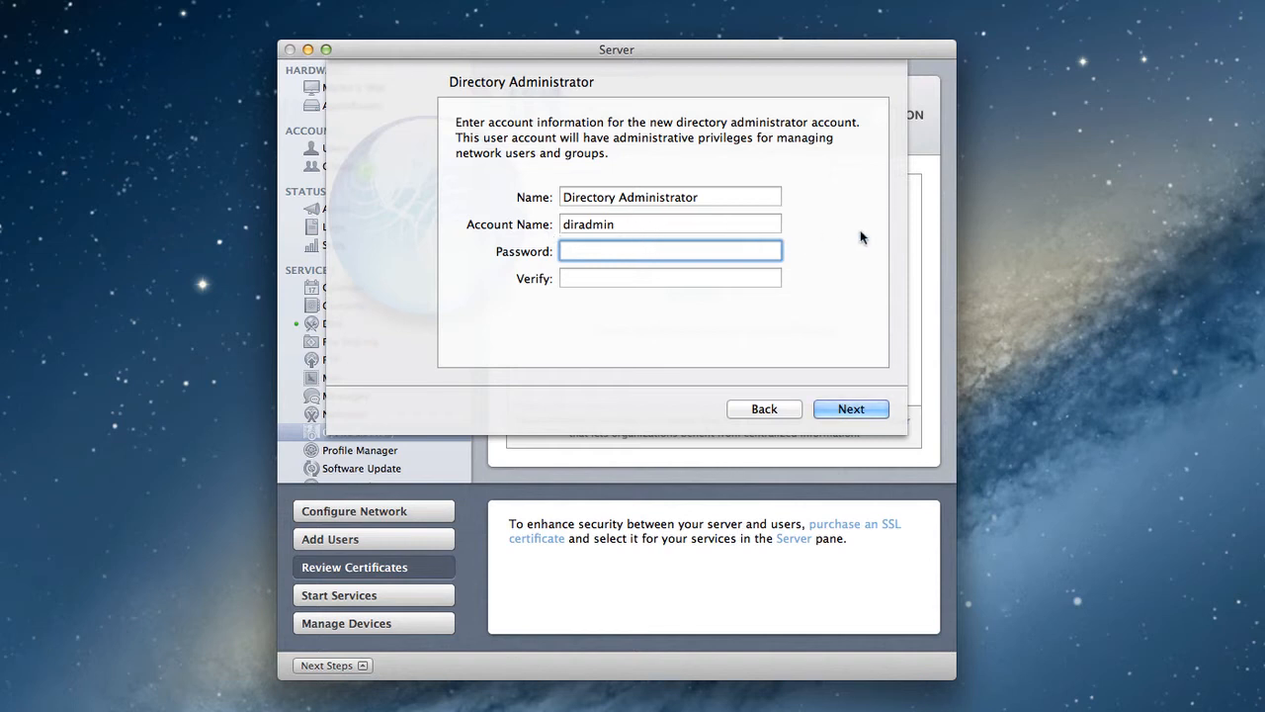
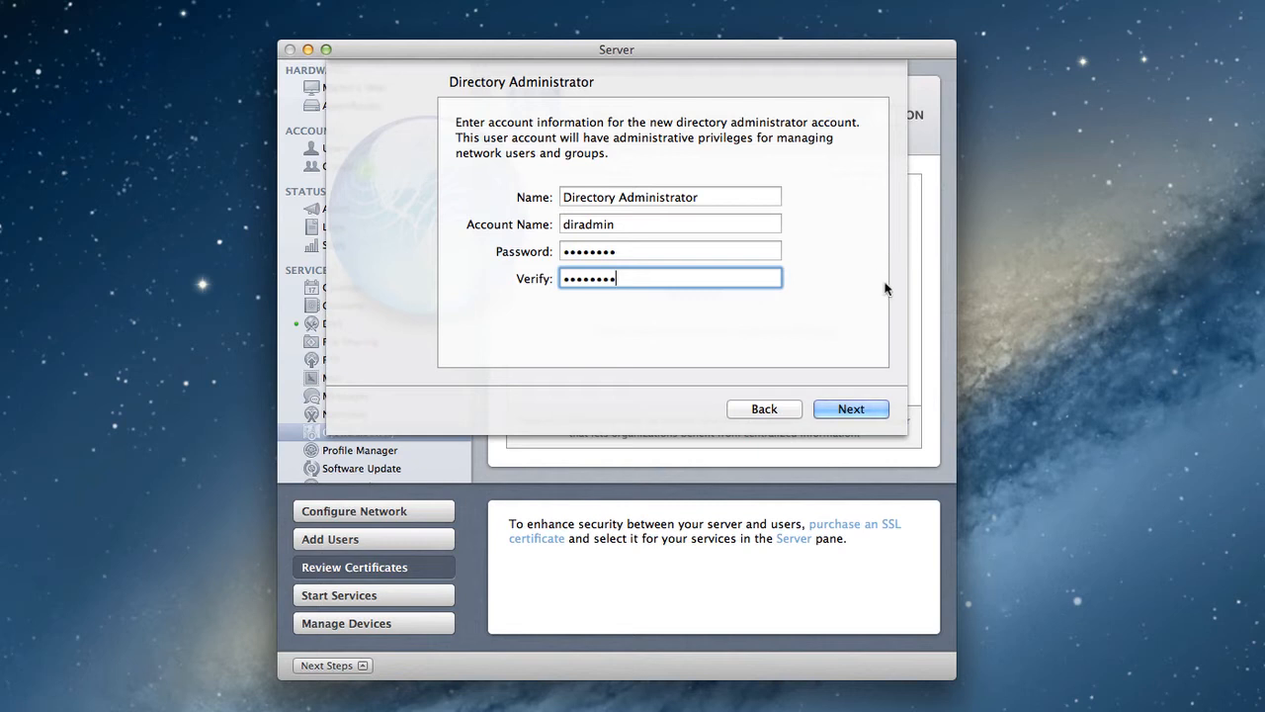
{"action": "left_click", "coordinate": [850, 409]}
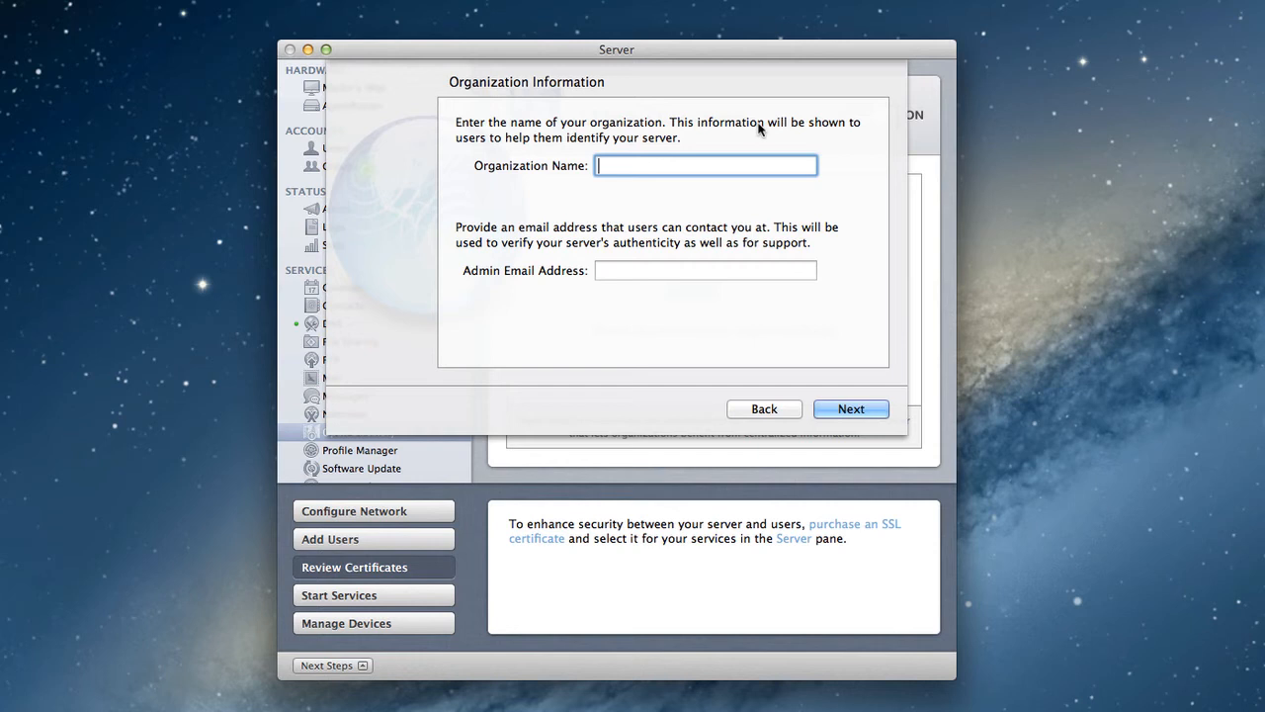
{"action": "mouse_move", "coordinate": [835, 137]}
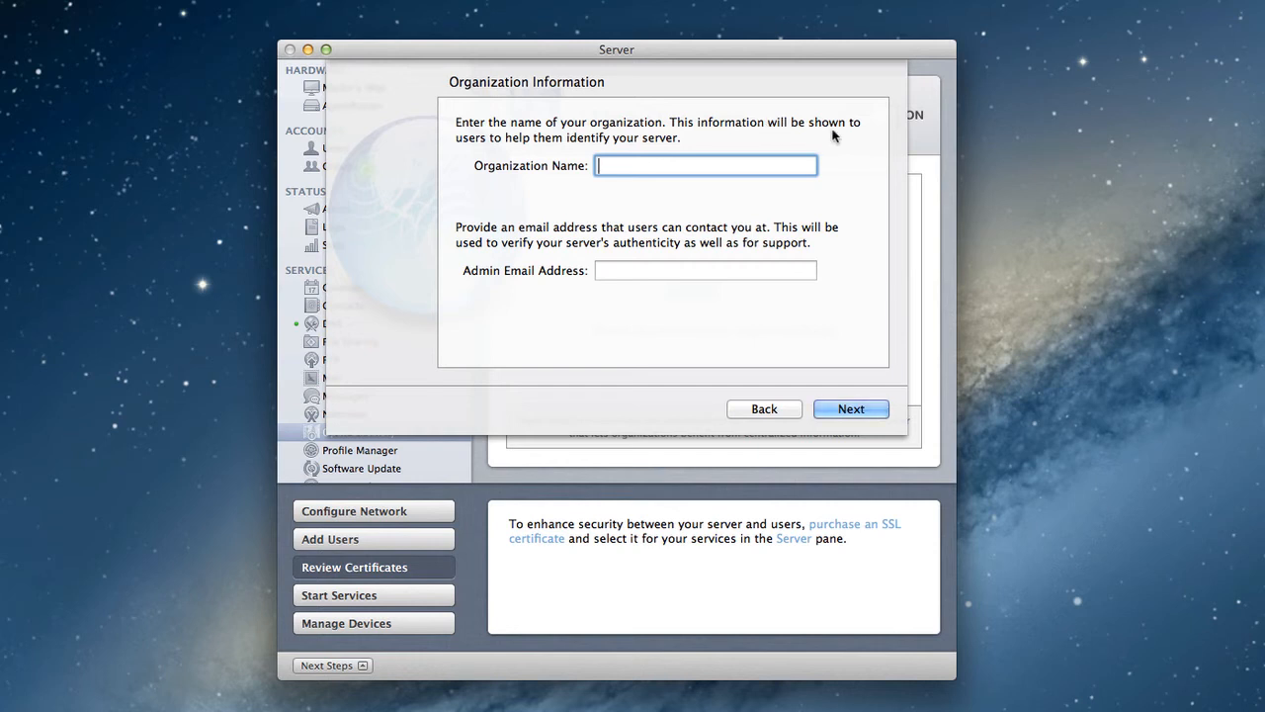
{"action": "mouse_move", "coordinate": [495, 163]}
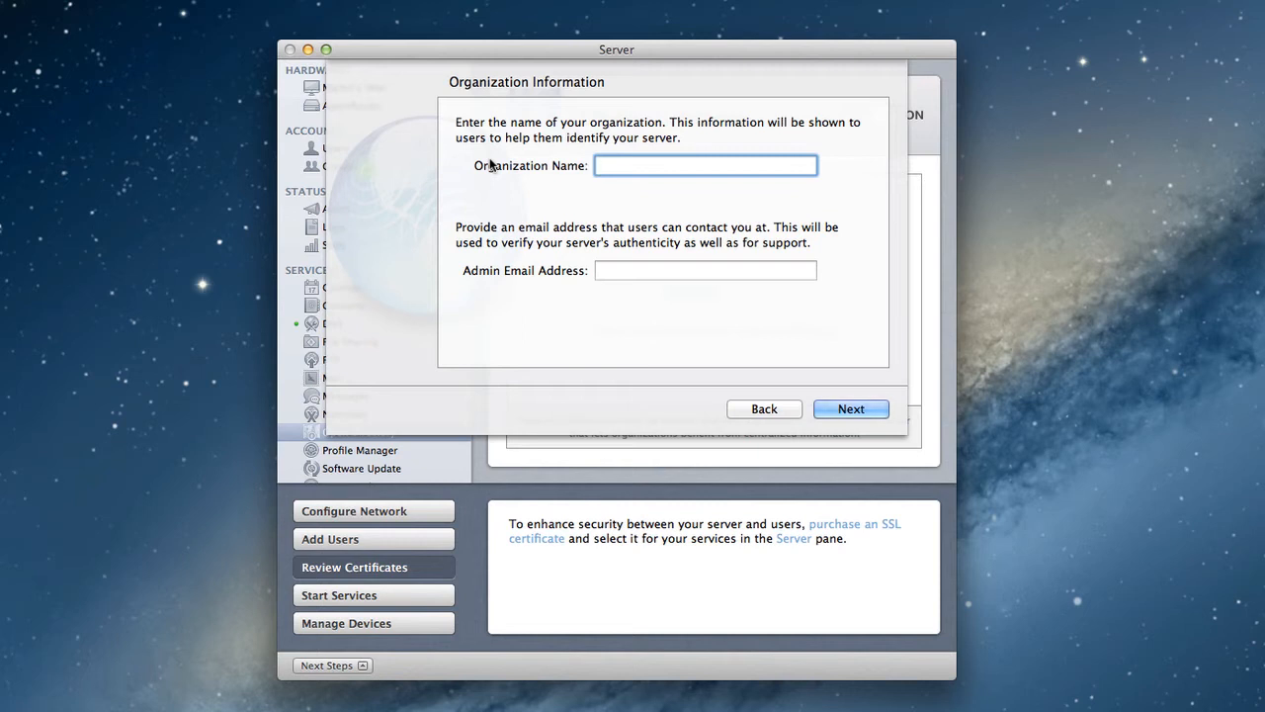
Step: Enter 'mmonci' as organization name and an admin email, then continue to the summary
{"action": "type", "text": "mon"}
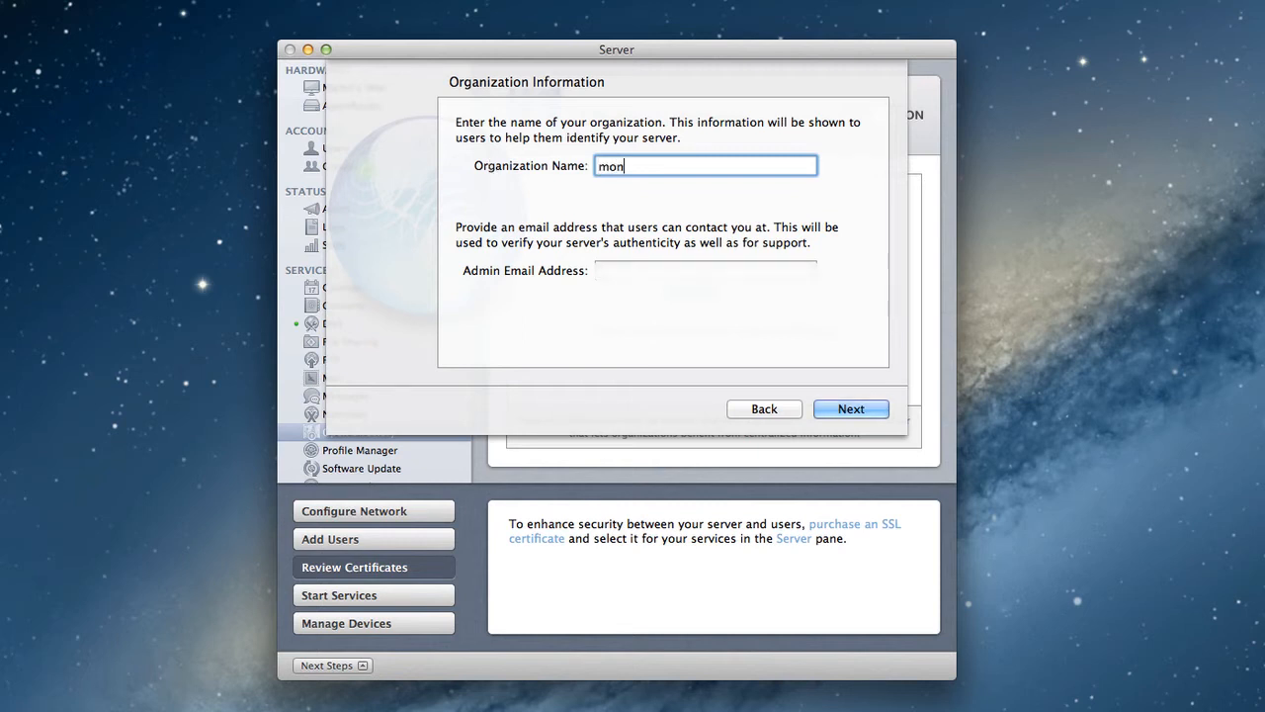
{"action": "key", "text": "BackSpace"}
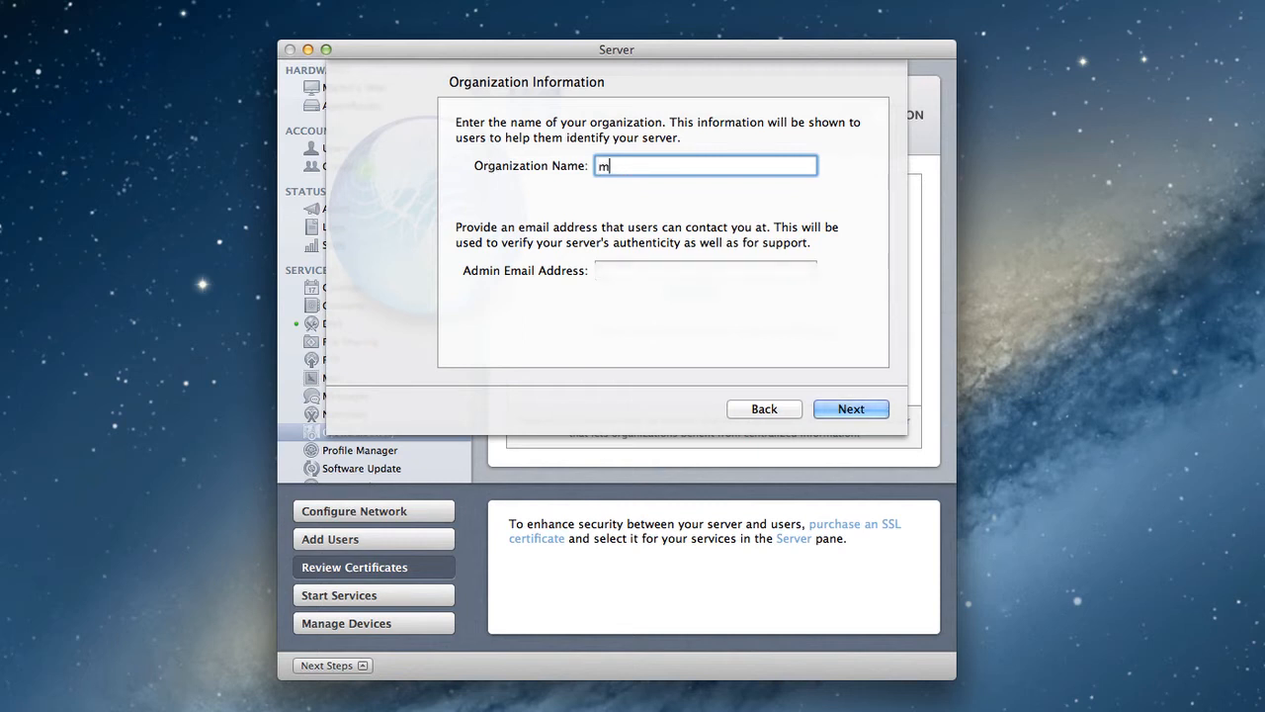
{"action": "type", "text": "monci"}
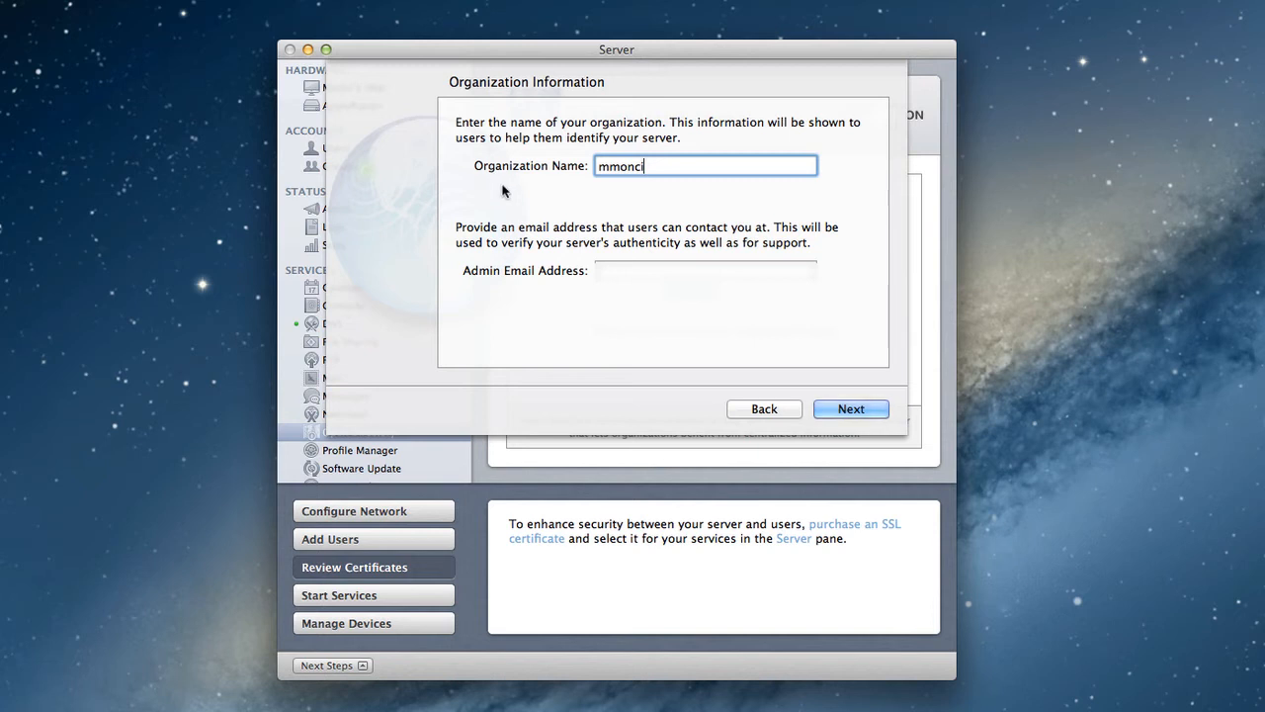
{"action": "left_click", "coordinate": [704, 270]}
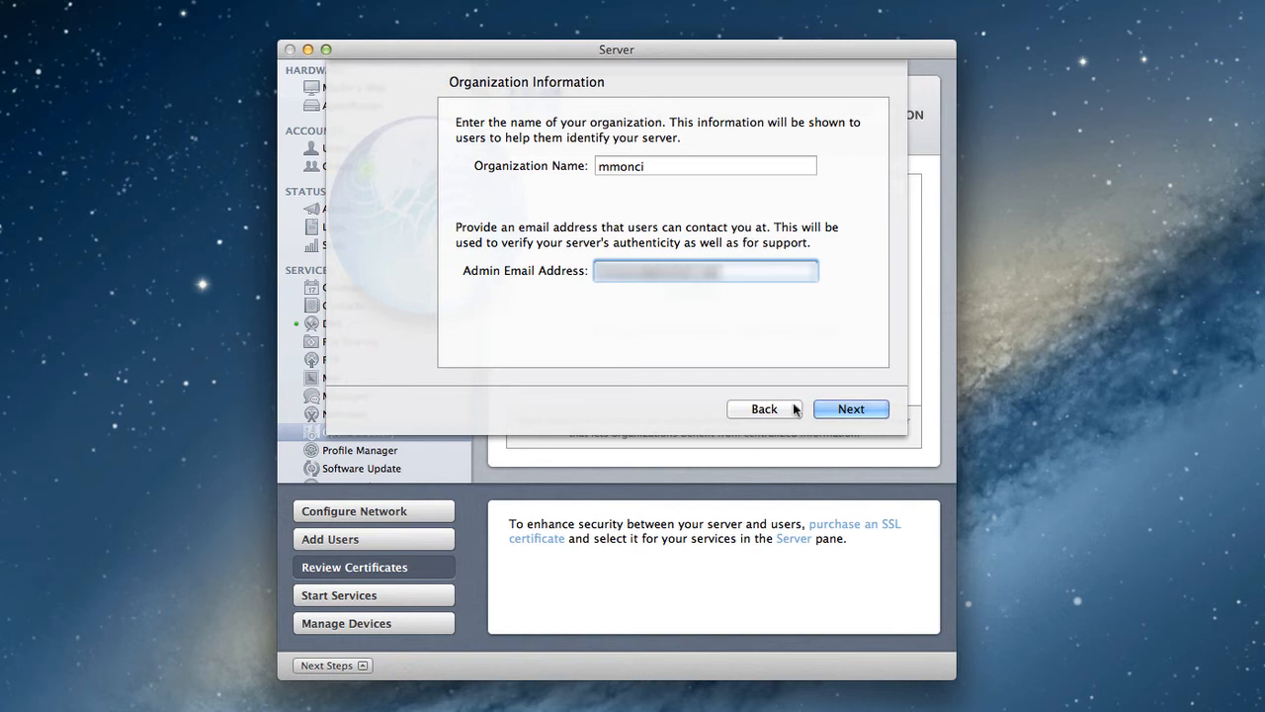
{"action": "left_click", "coordinate": [850, 409]}
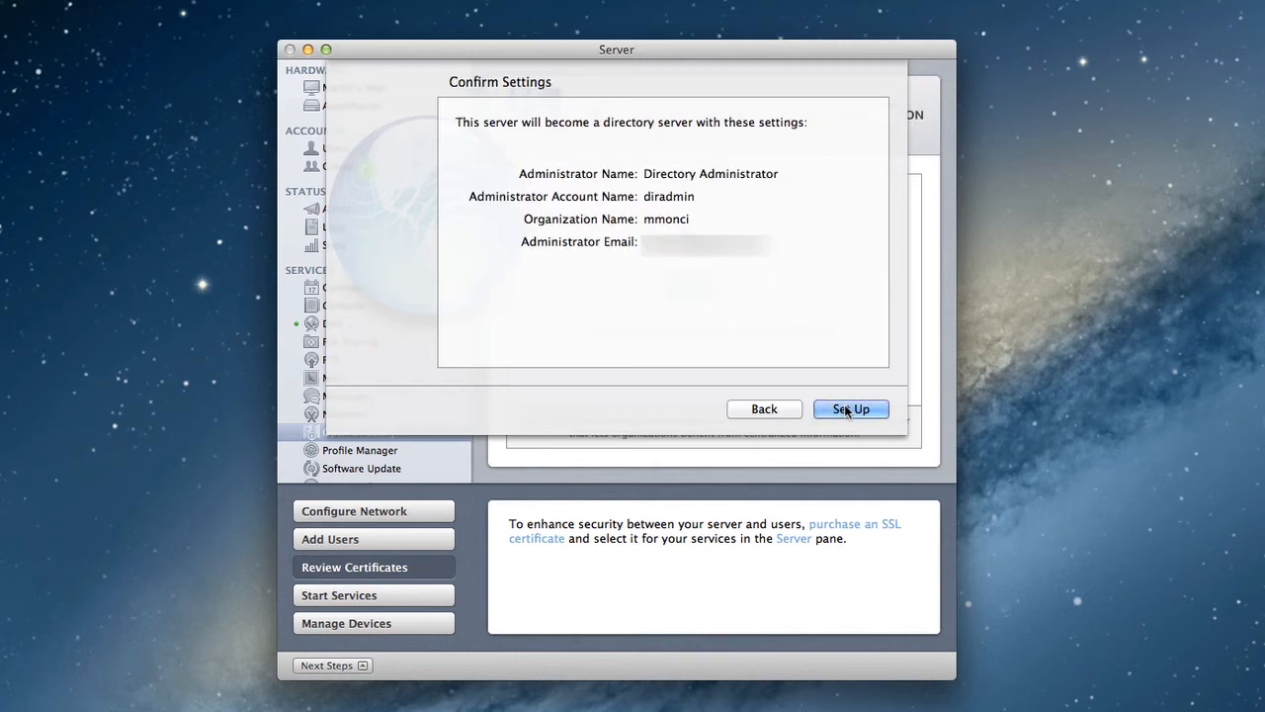
{"action": "mouse_move", "coordinate": [749, 139]}
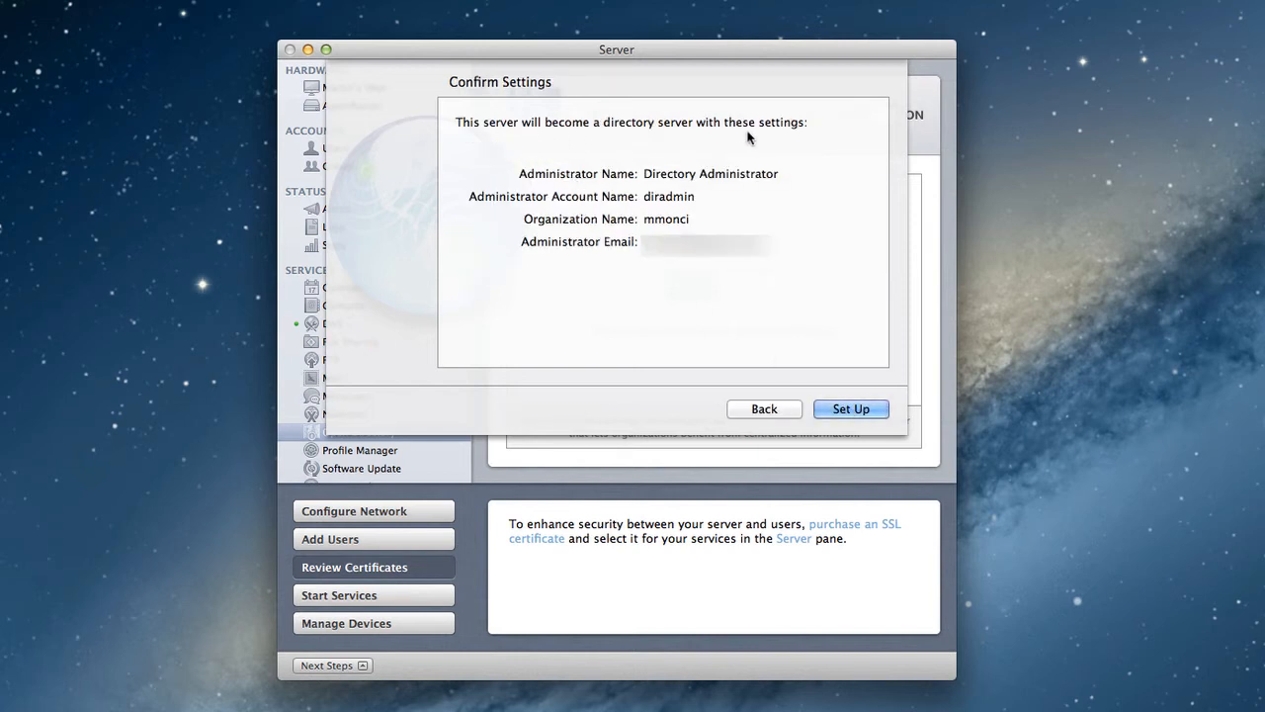
{"action": "mouse_move", "coordinate": [699, 138]}
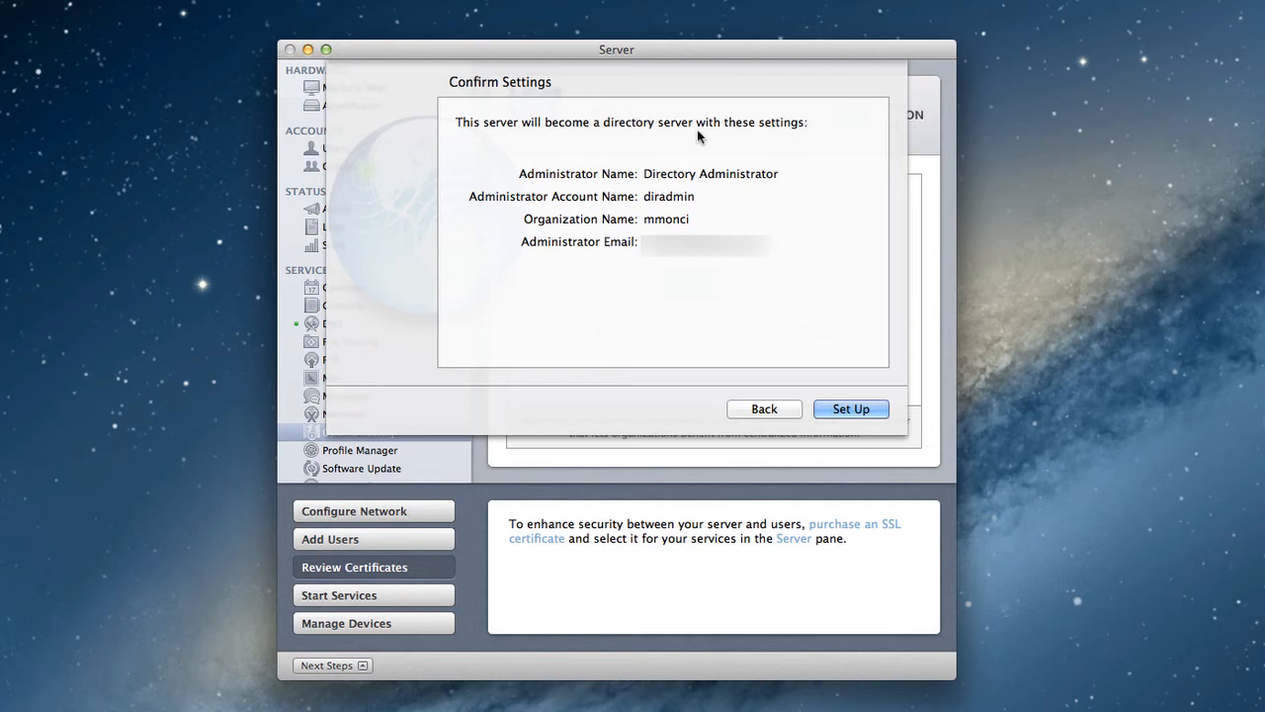
{"action": "mouse_move", "coordinate": [777, 288]}
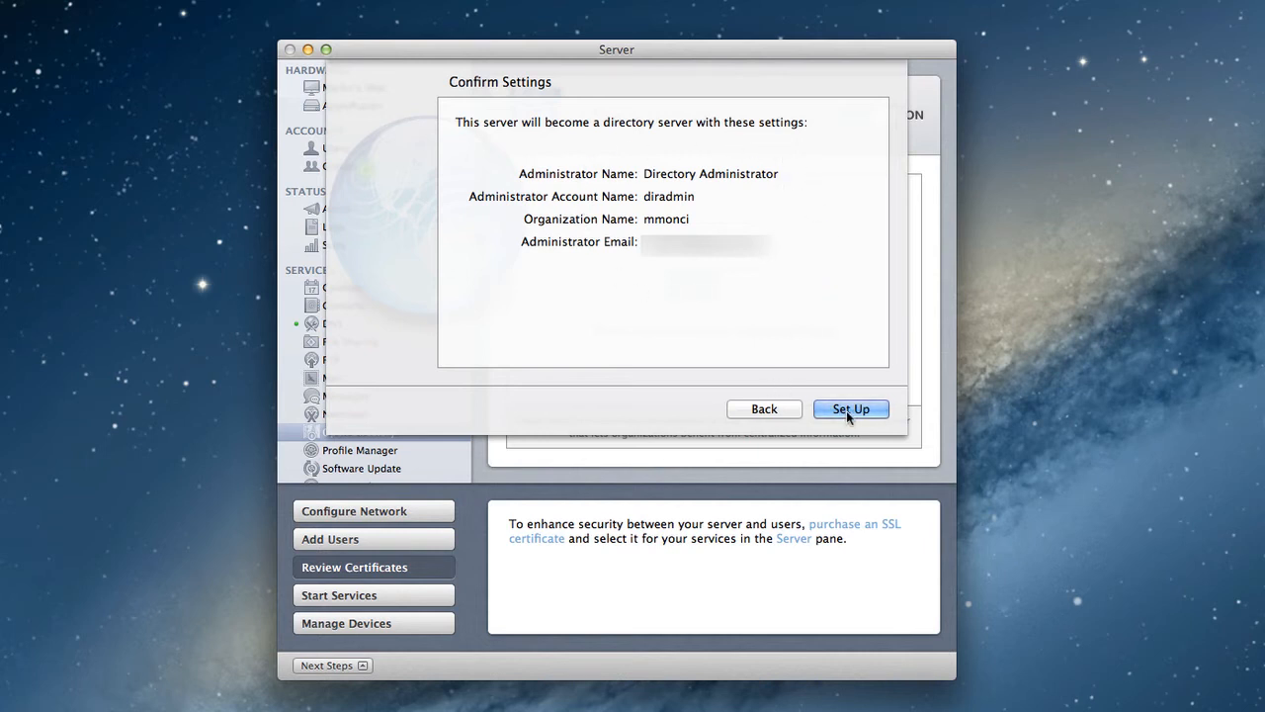
Step: Confirm the settings summary with Set Up to create the Open Directory master
{"action": "left_click", "coordinate": [849, 409]}
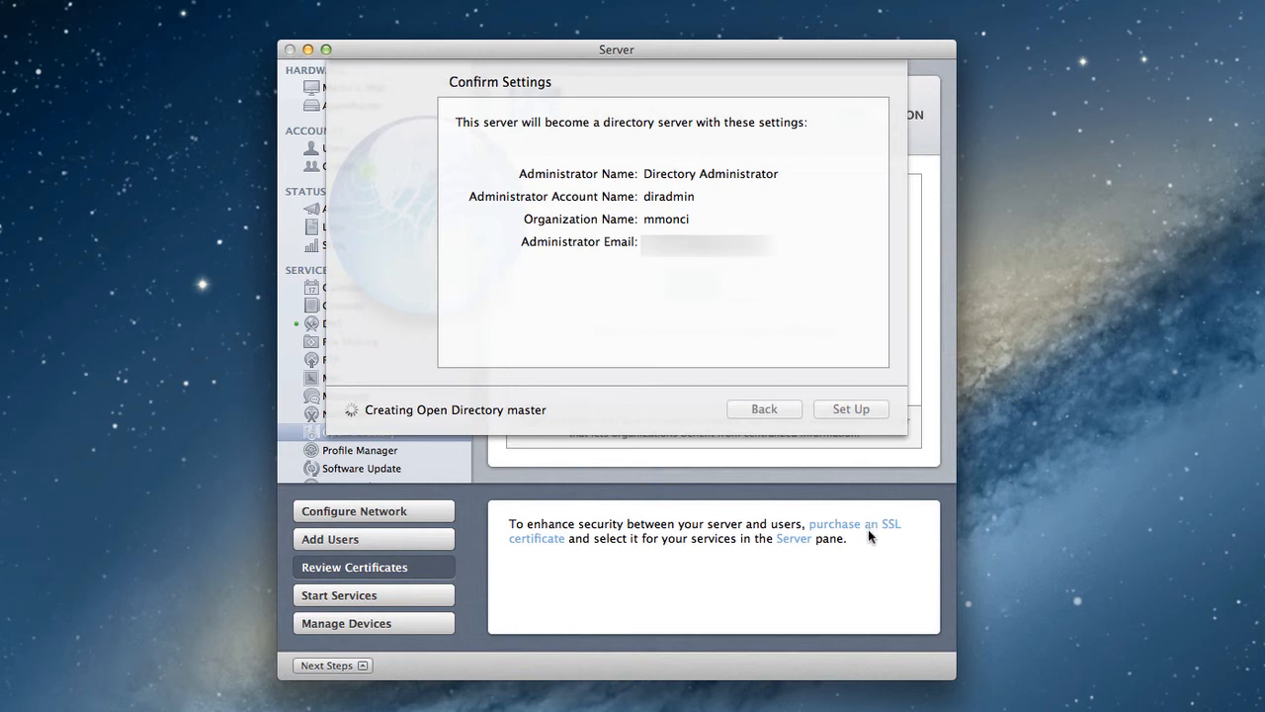
{"action": "mouse_move", "coordinate": [210, 414]}
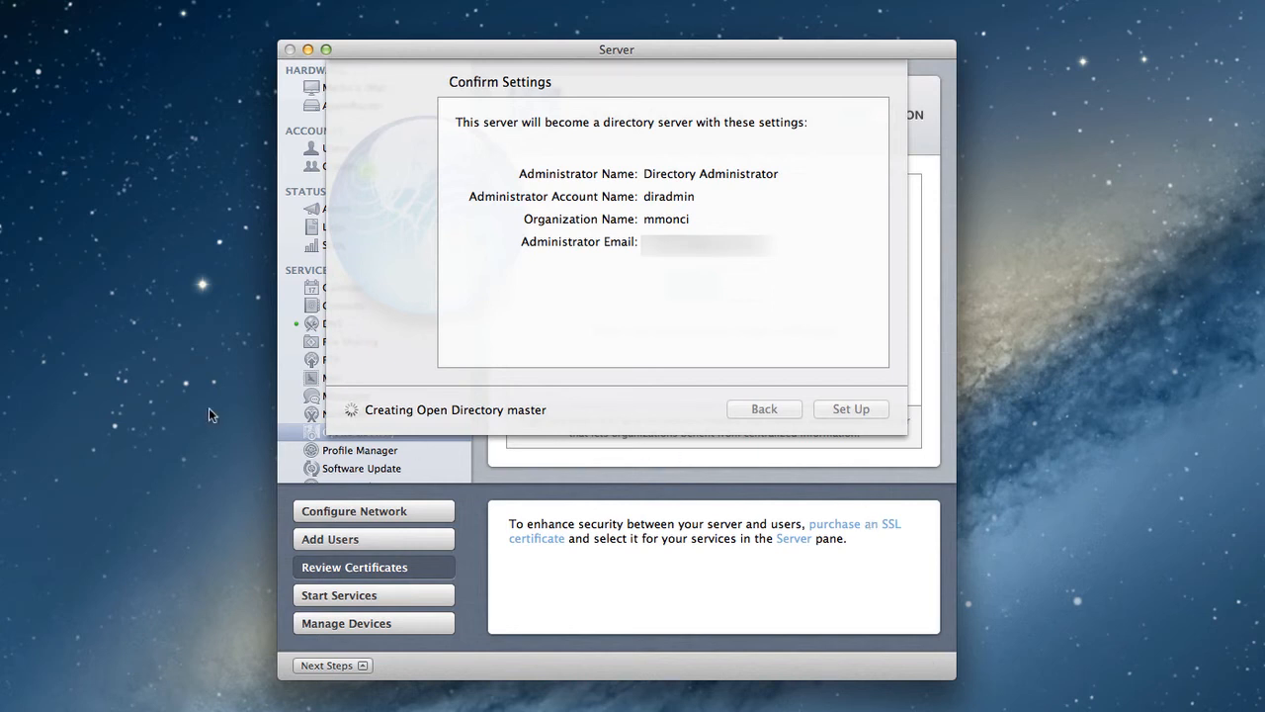
{"action": "mouse_move", "coordinate": [339, 405]}
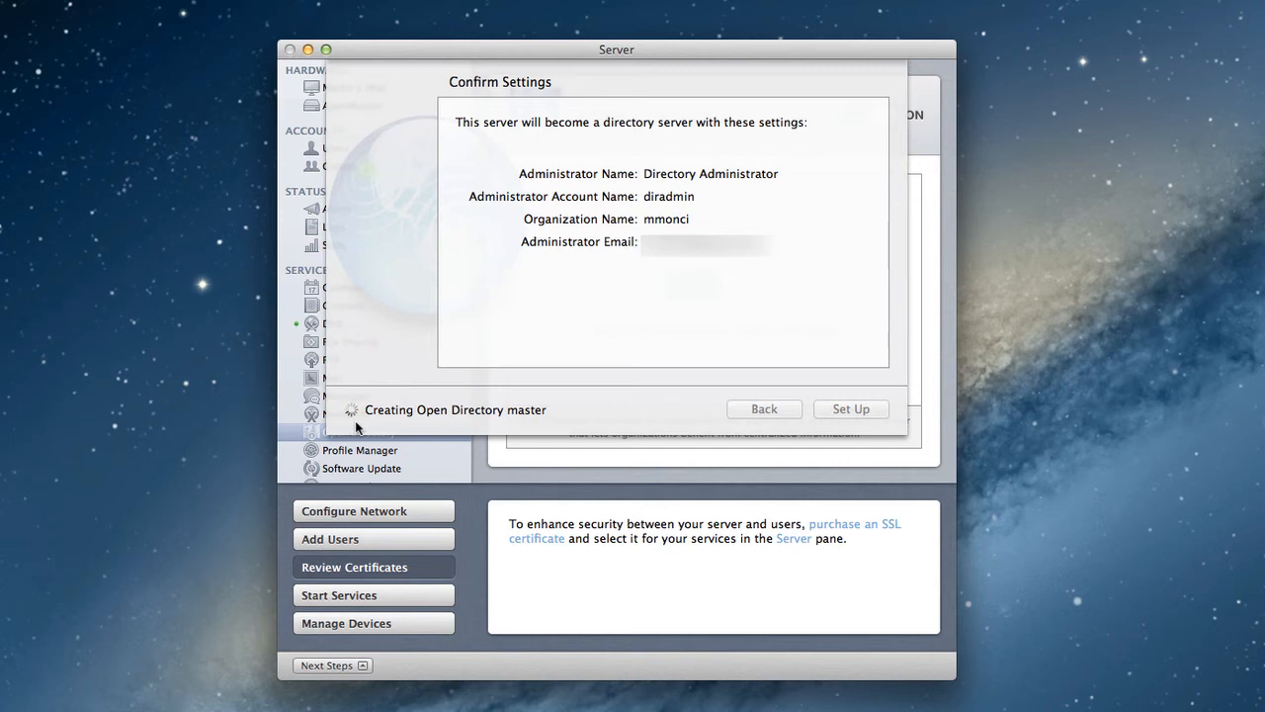
Step: Finish setup, select server.mmonci.private (master), and show its action menu
{"action": "left_click", "coordinate": [850, 408]}
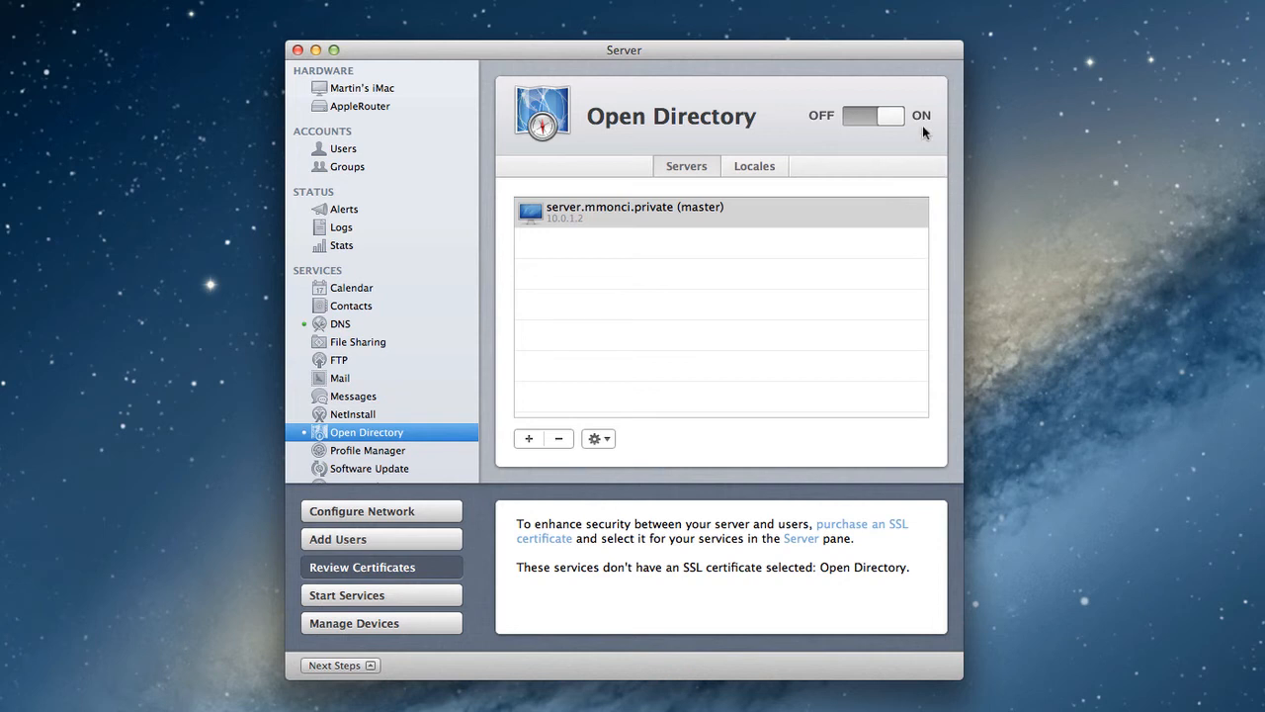
{"action": "mouse_move", "coordinate": [304, 439]}
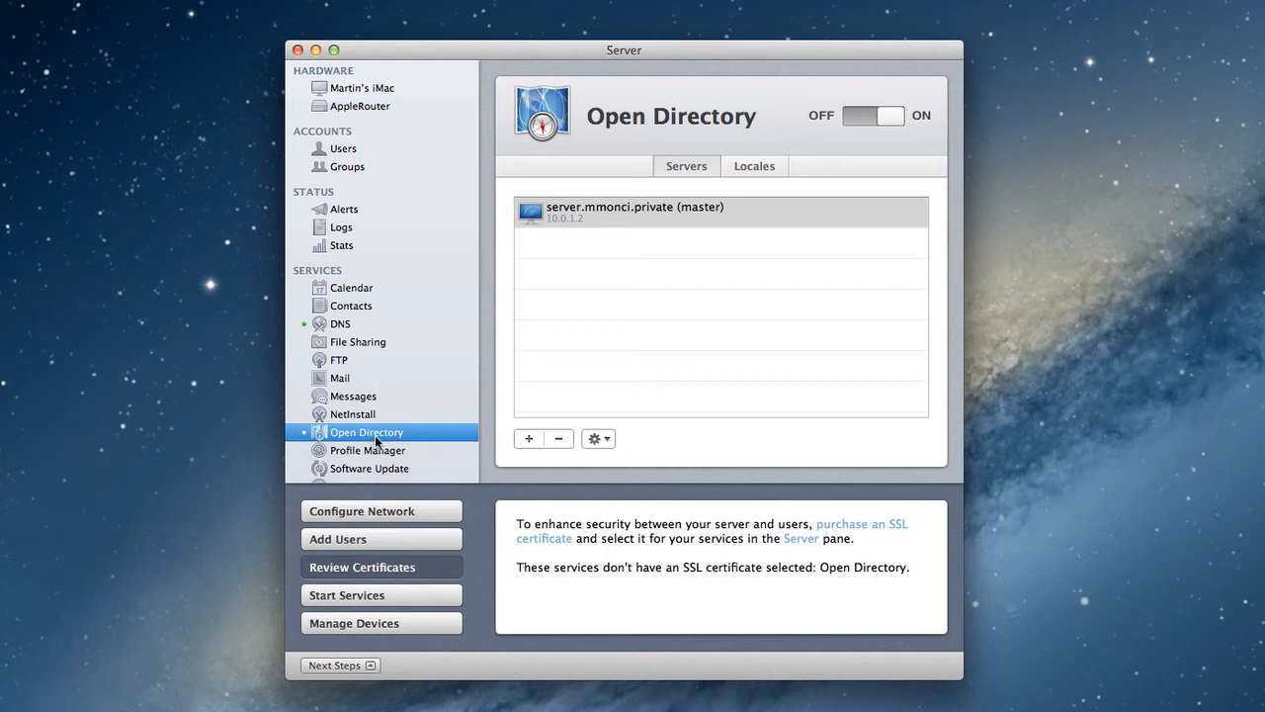
{"action": "mouse_move", "coordinate": [528, 228]}
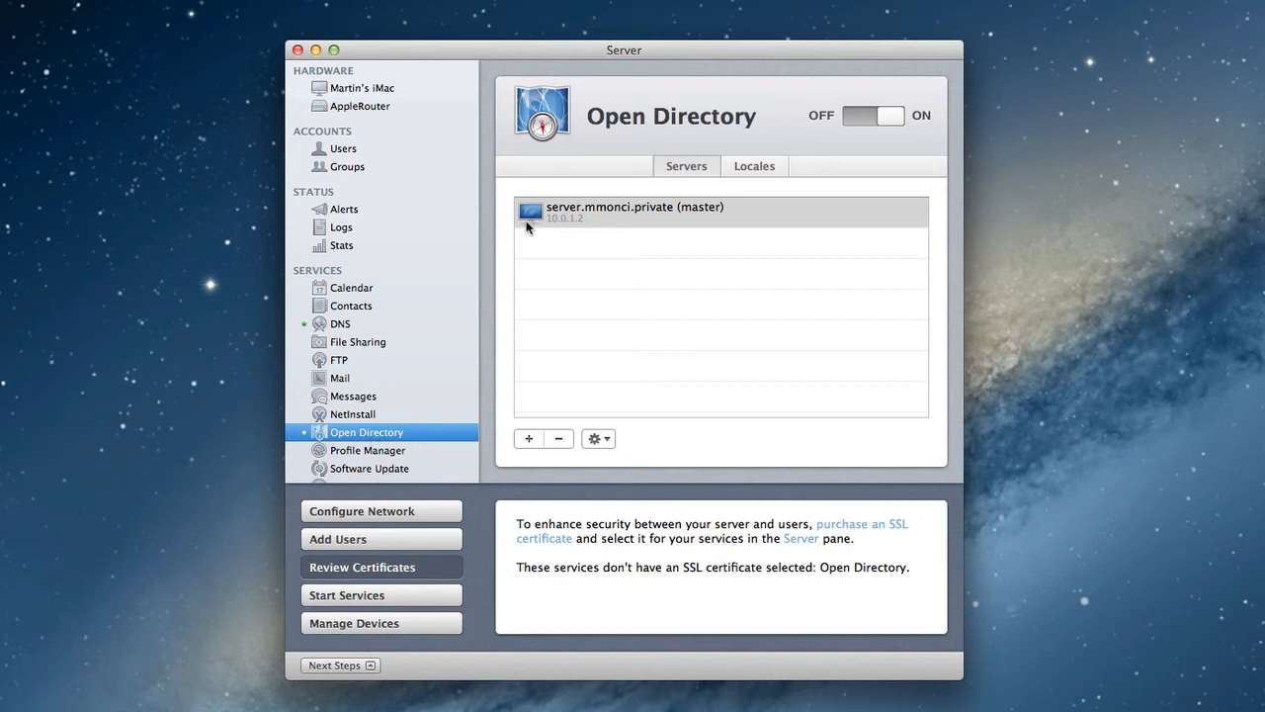
{"action": "mouse_move", "coordinate": [707, 207]}
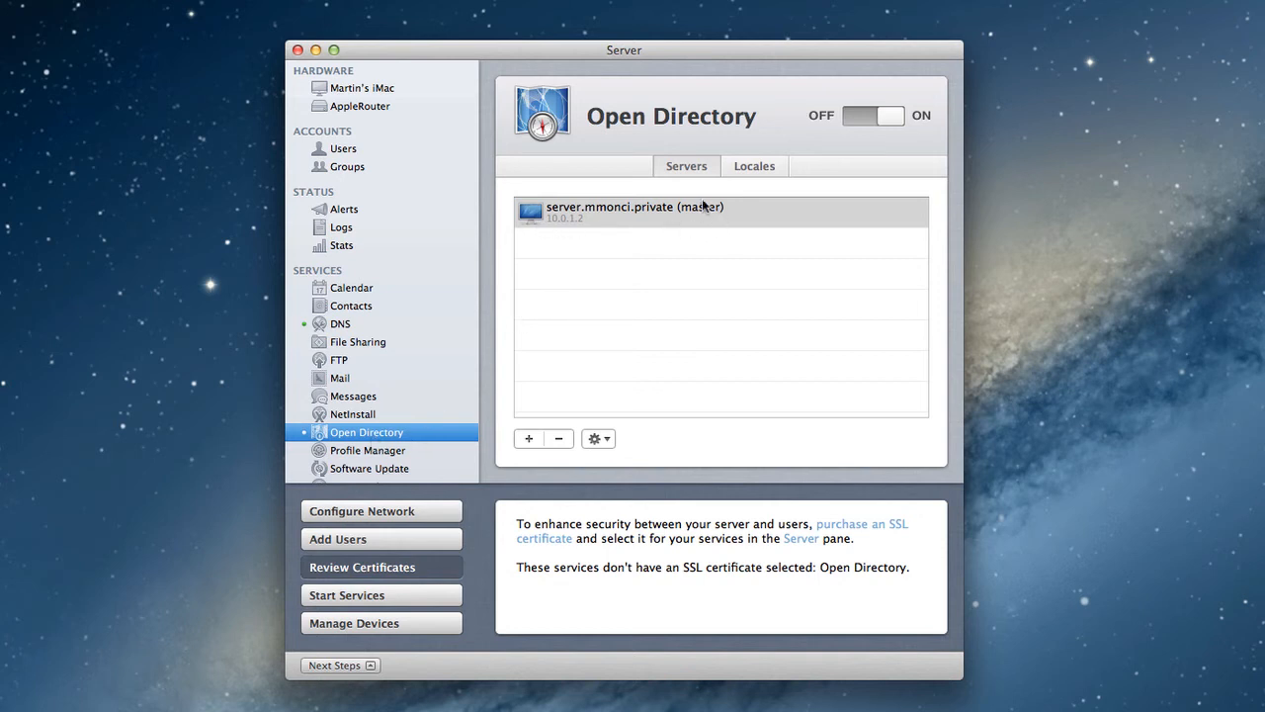
{"action": "mouse_move", "coordinate": [748, 216]}
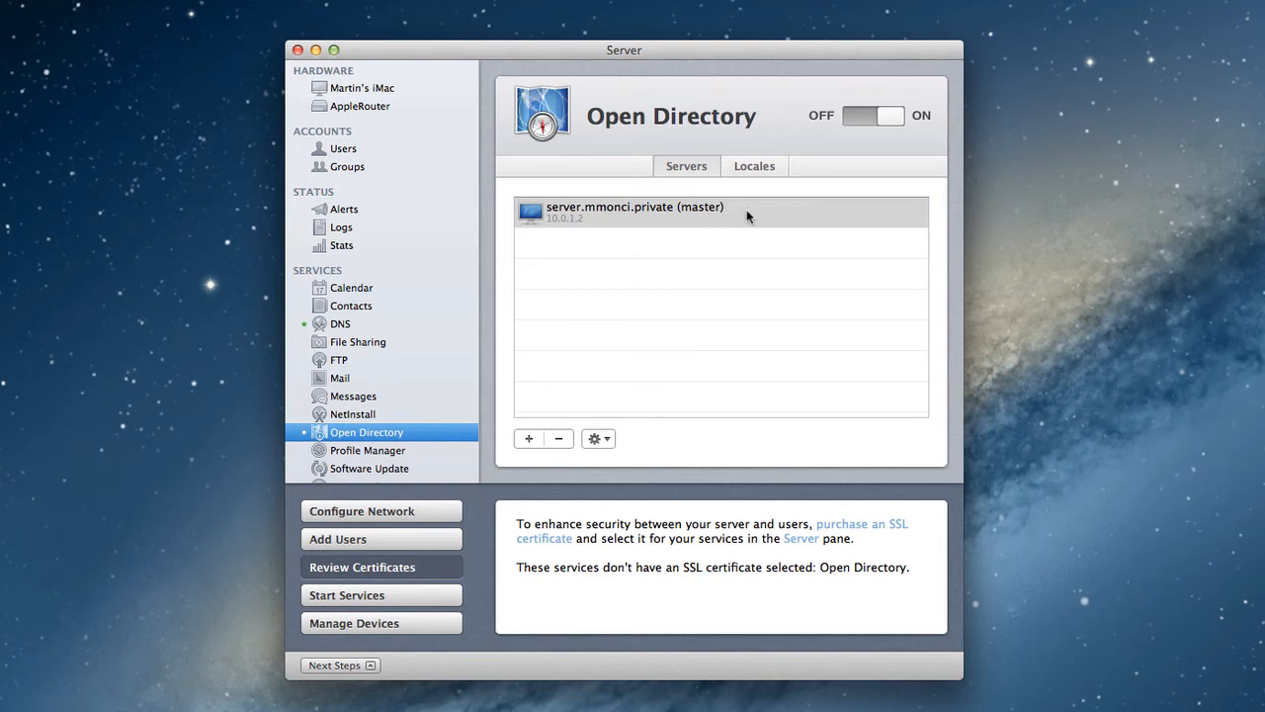
{"action": "left_click", "coordinate": [634, 211]}
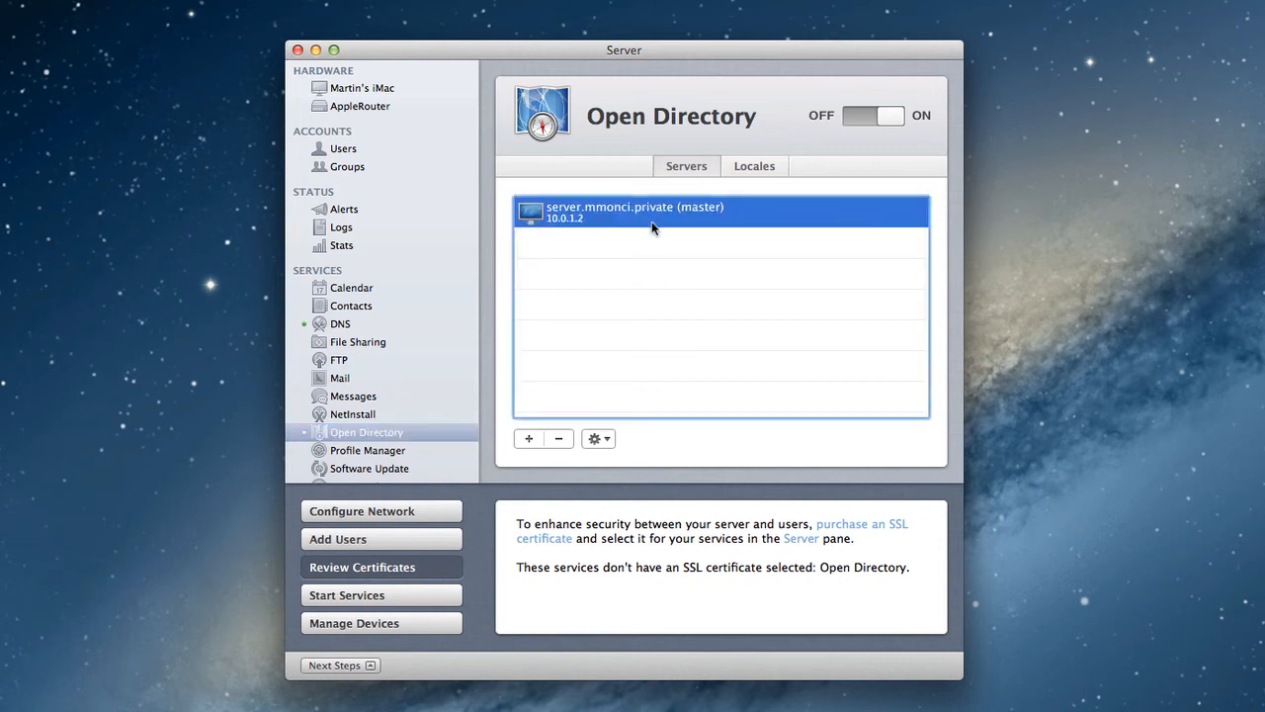
{"action": "mouse_move", "coordinate": [566, 235]}
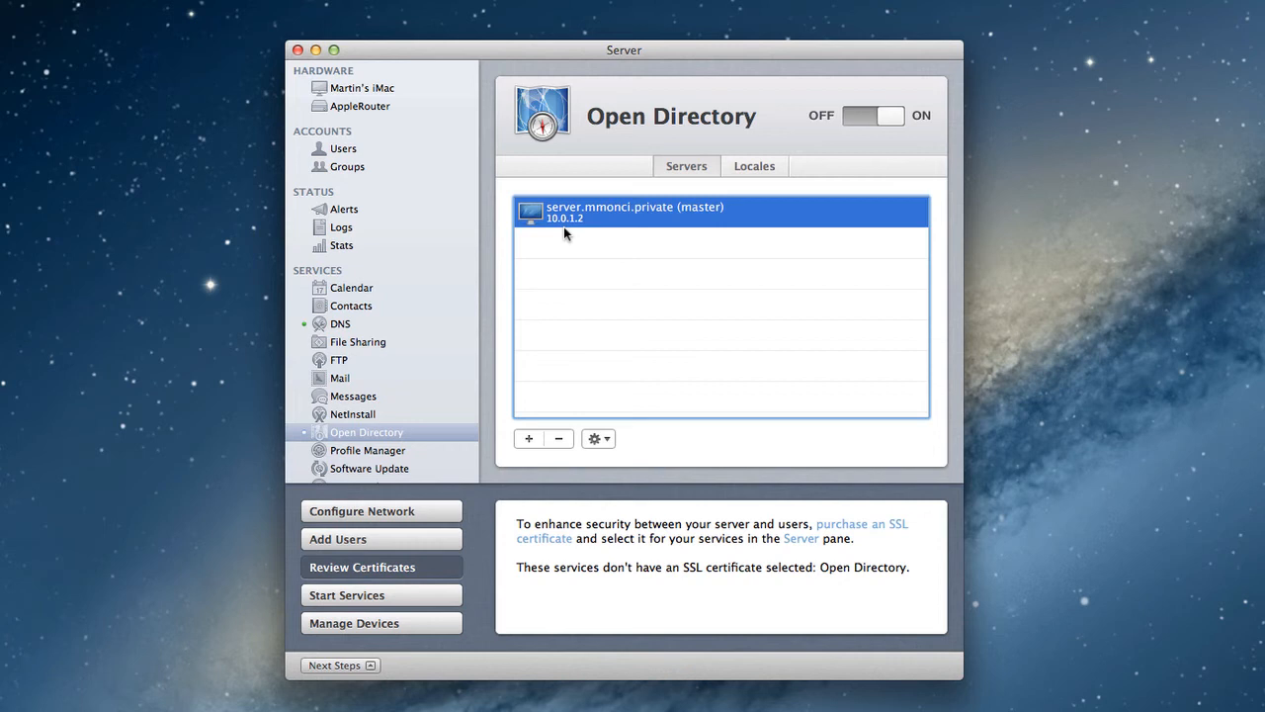
{"action": "mouse_move", "coordinate": [639, 327]}
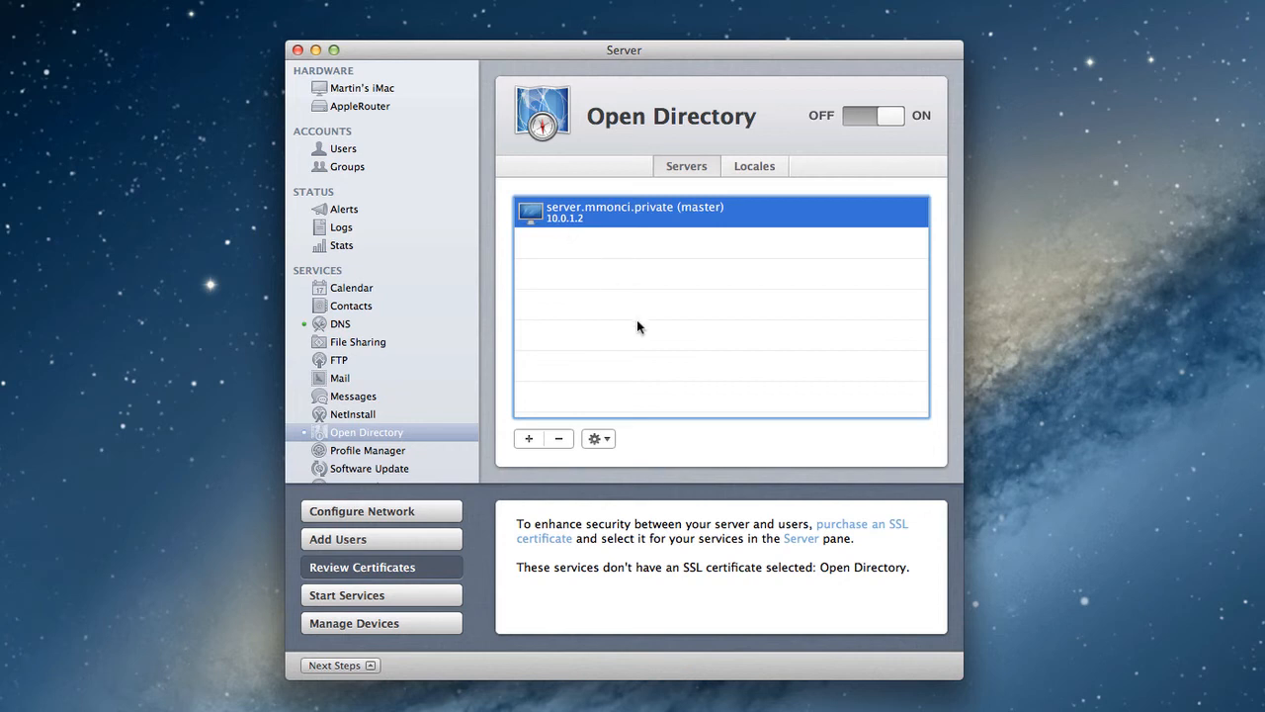
{"action": "mouse_move", "coordinate": [588, 294]}
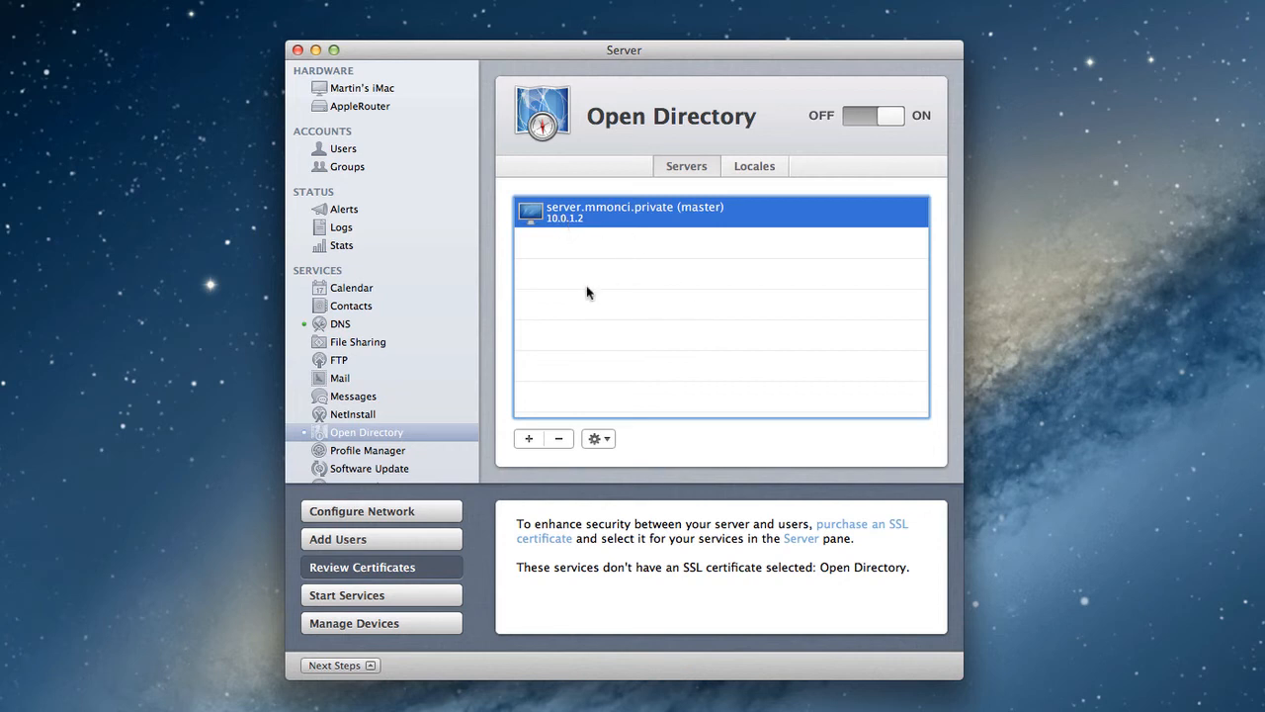
{"action": "mouse_move", "coordinate": [611, 425]}
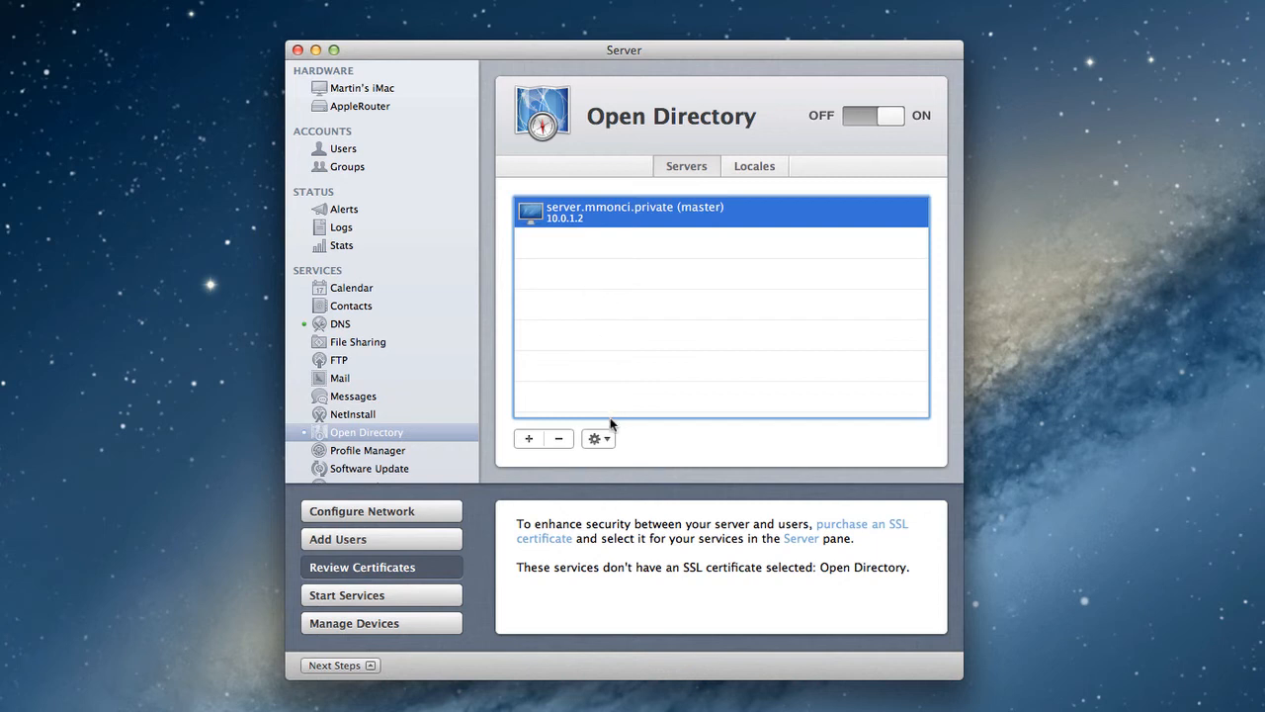
{"action": "left_click", "coordinate": [597, 438]}
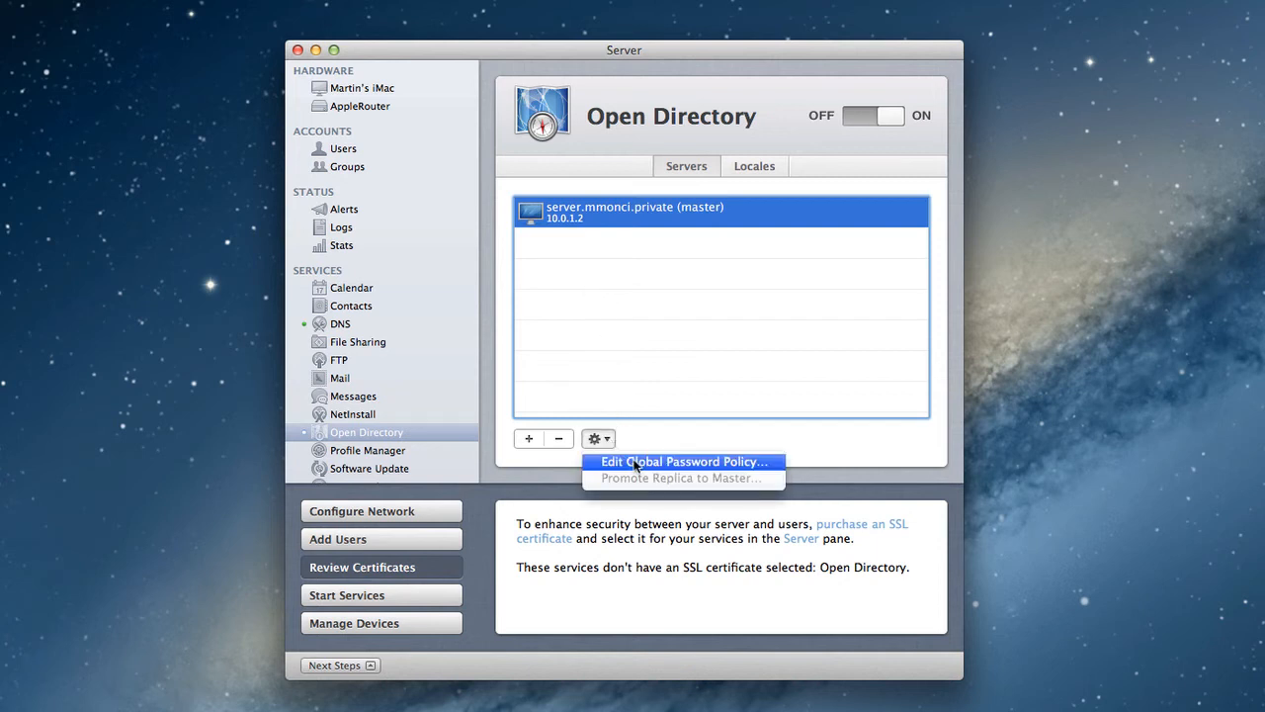
Step: Review the Global Password Policy sheet and cancel it with no rules enabled
{"action": "left_click", "coordinate": [683, 462]}
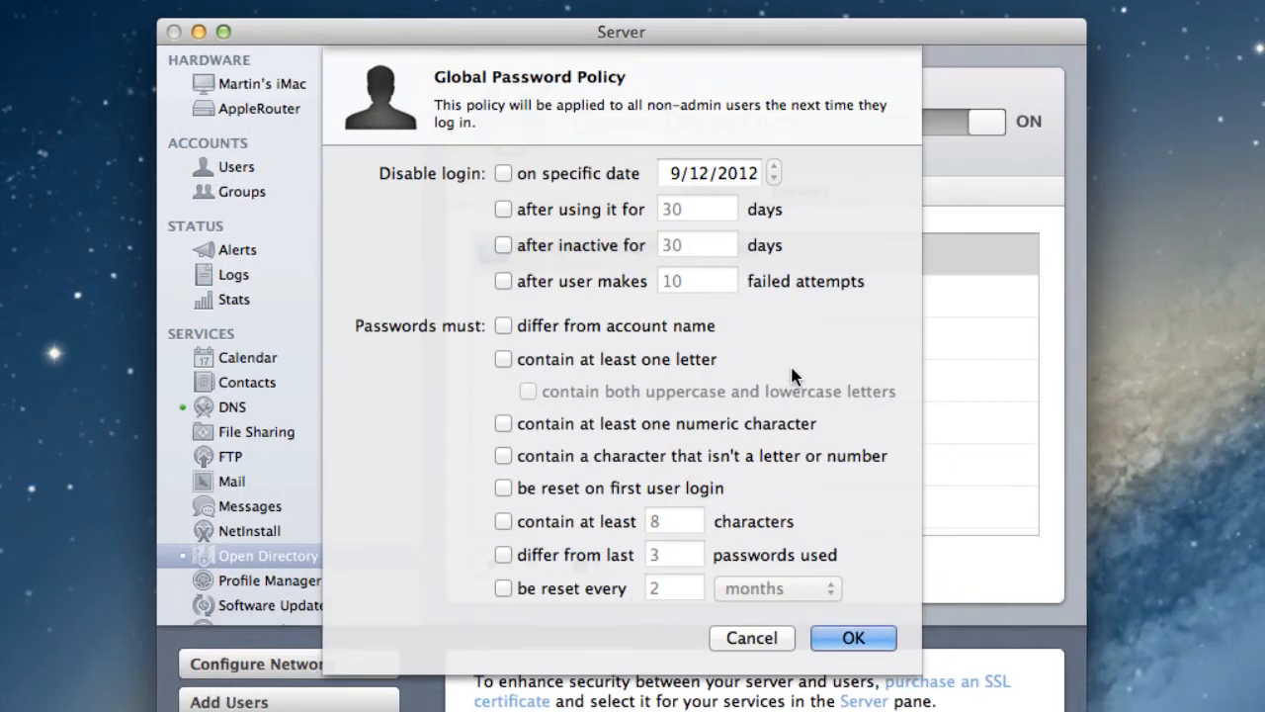
{"action": "mouse_move", "coordinate": [677, 84]}
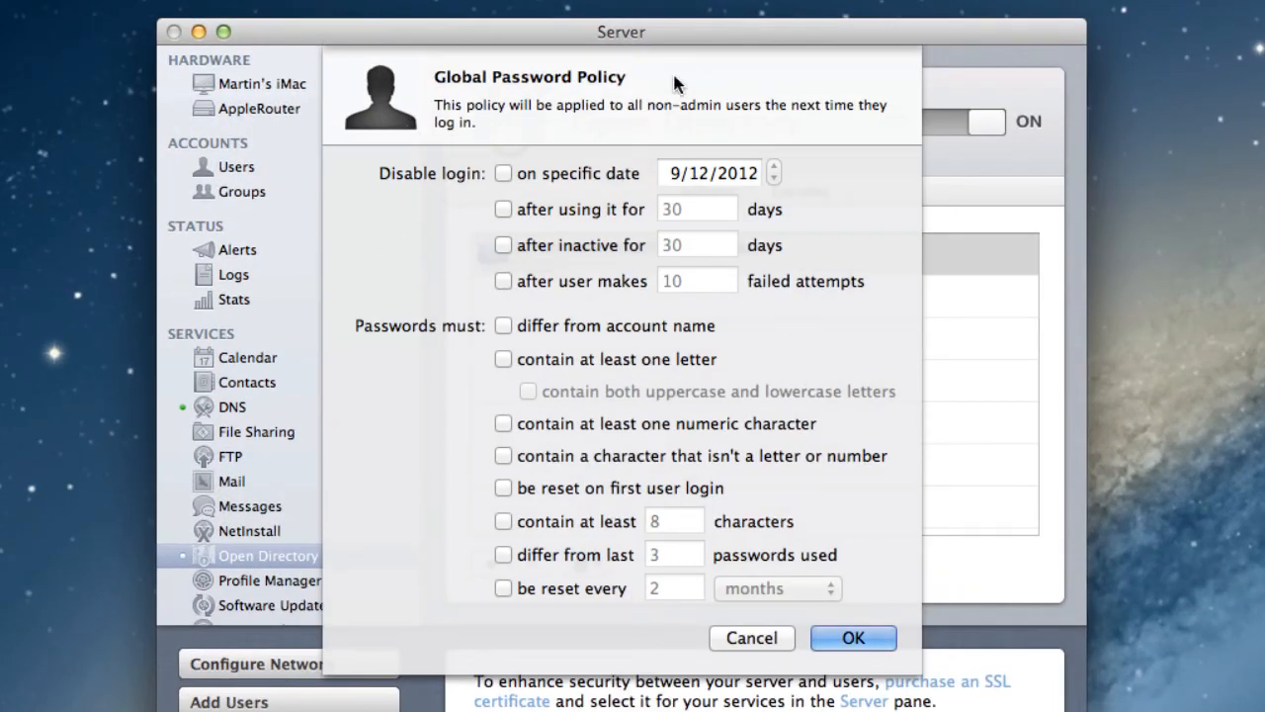
{"action": "mouse_move", "coordinate": [633, 118]}
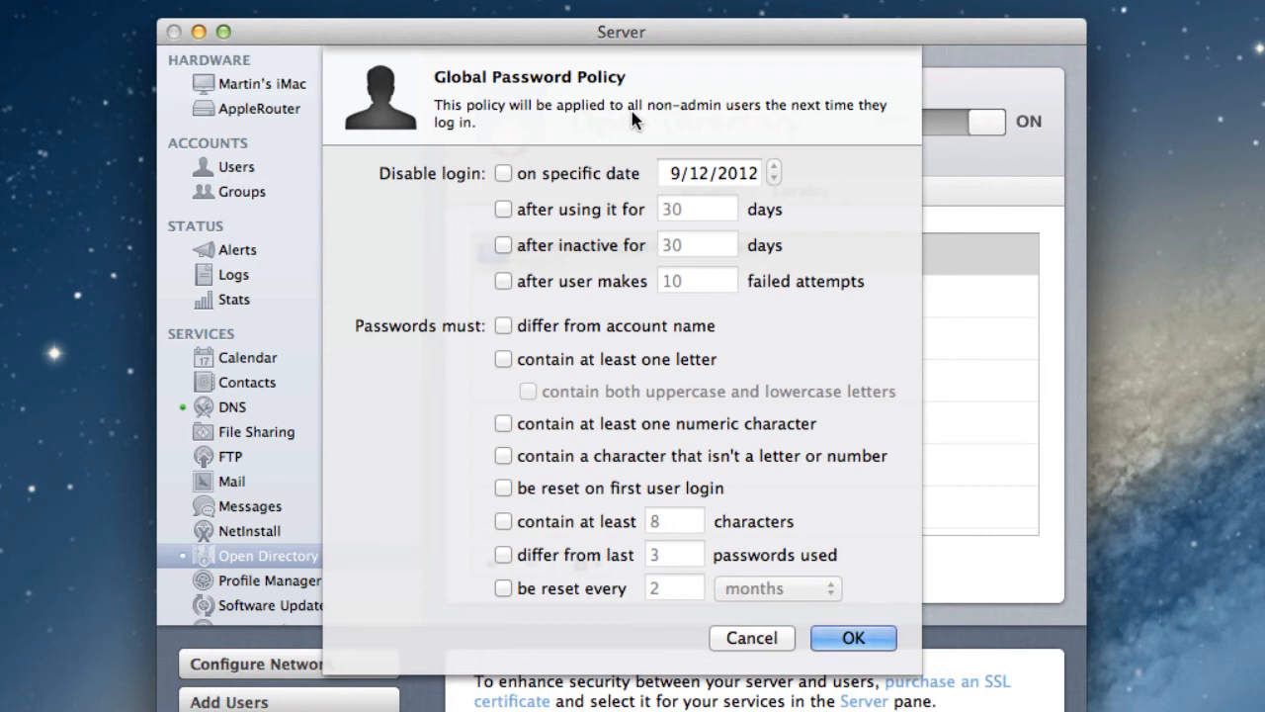
{"action": "mouse_move", "coordinate": [427, 185]}
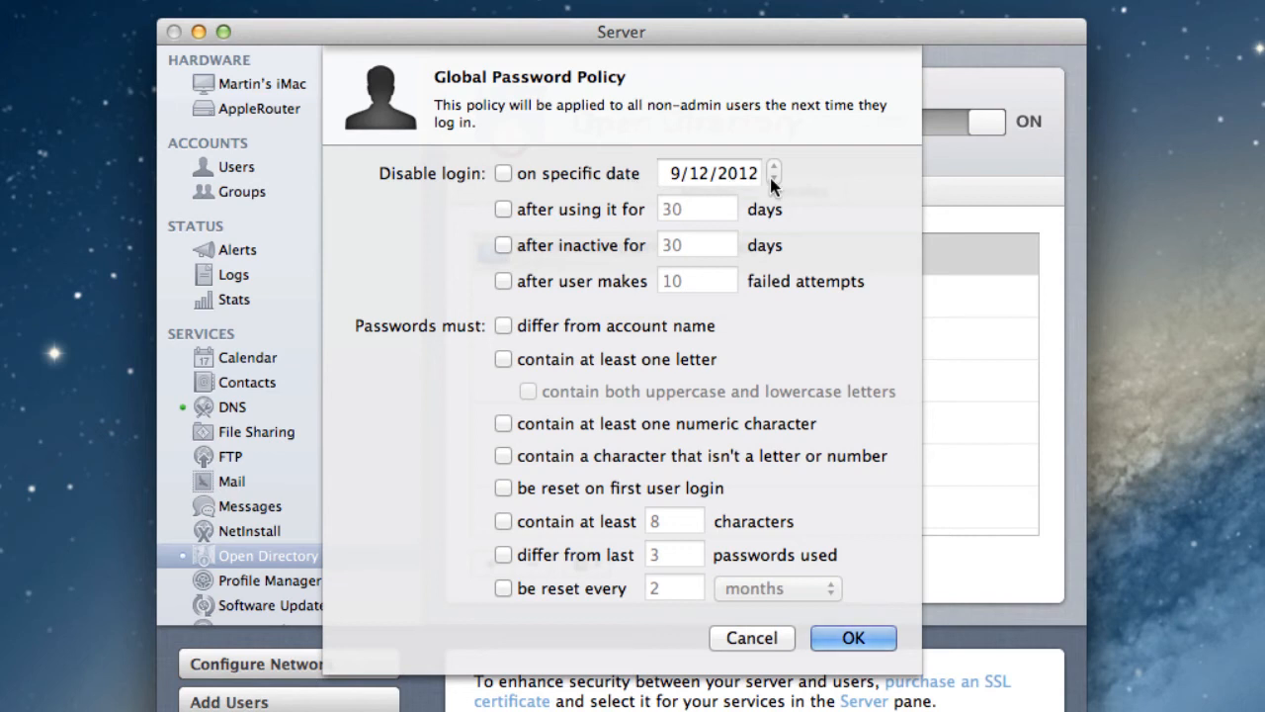
{"action": "mouse_move", "coordinate": [852, 189]}
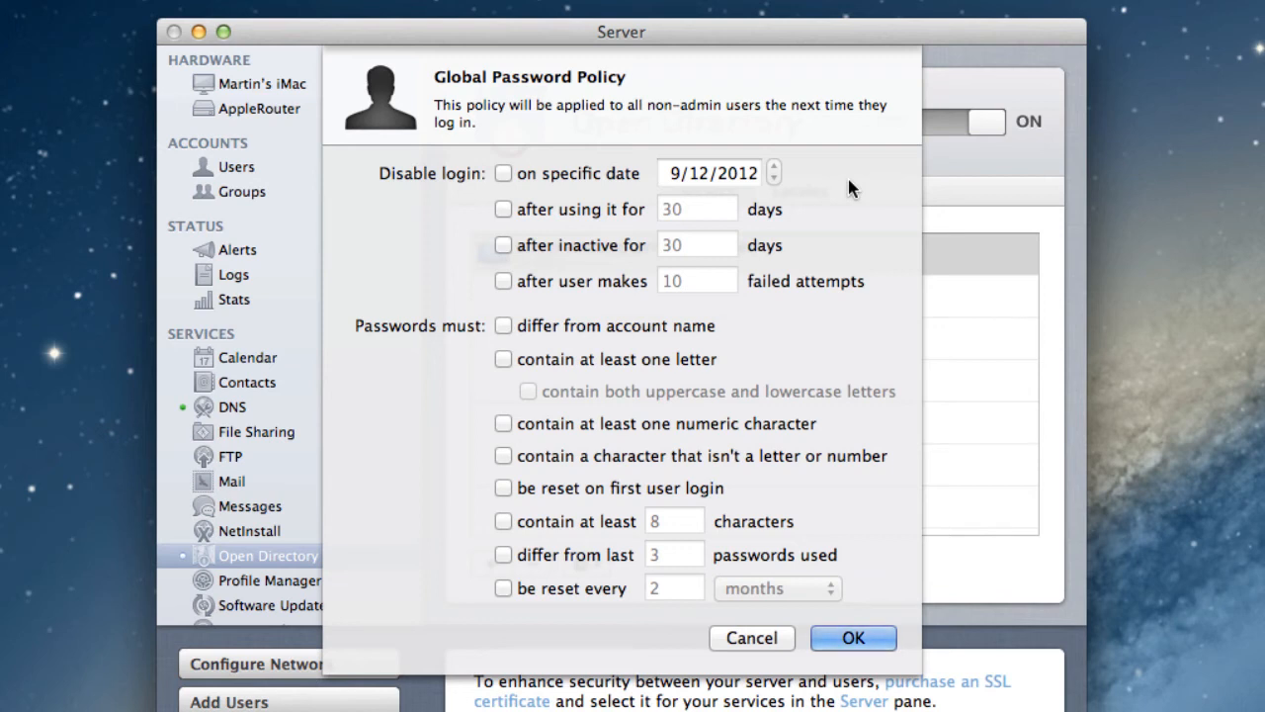
{"action": "mouse_move", "coordinate": [624, 224]}
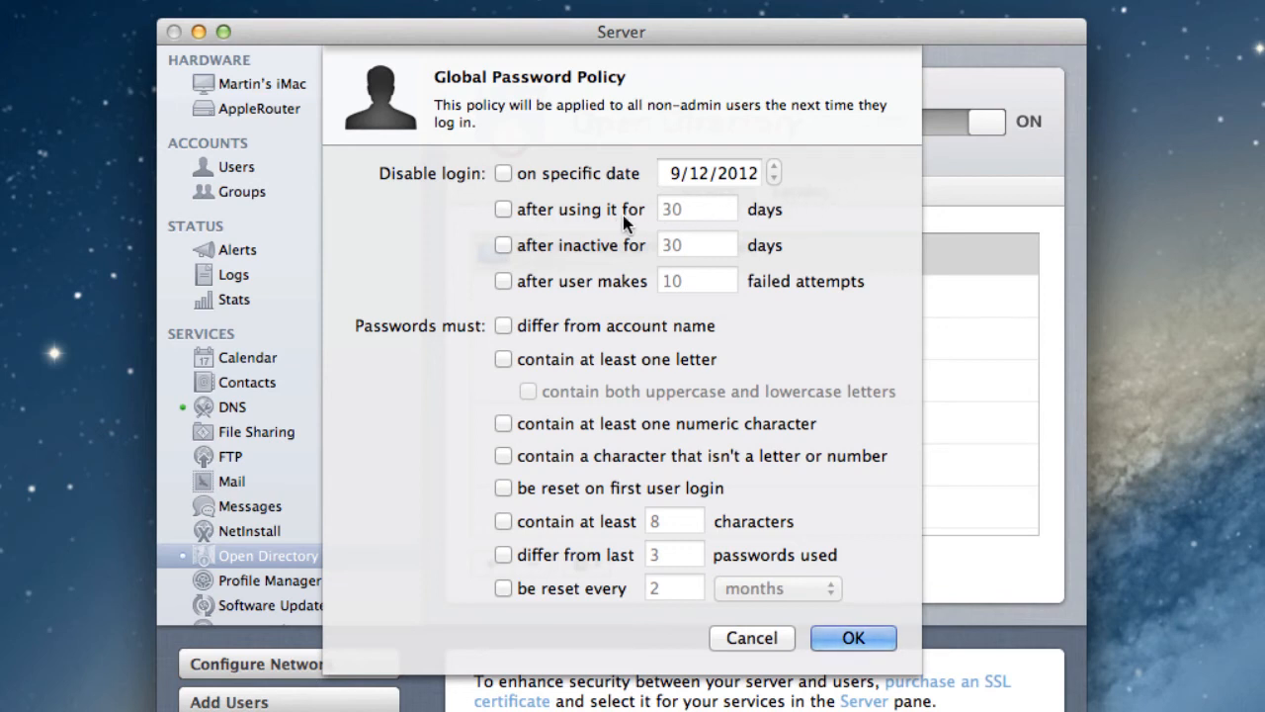
{"action": "mouse_move", "coordinate": [526, 301]}
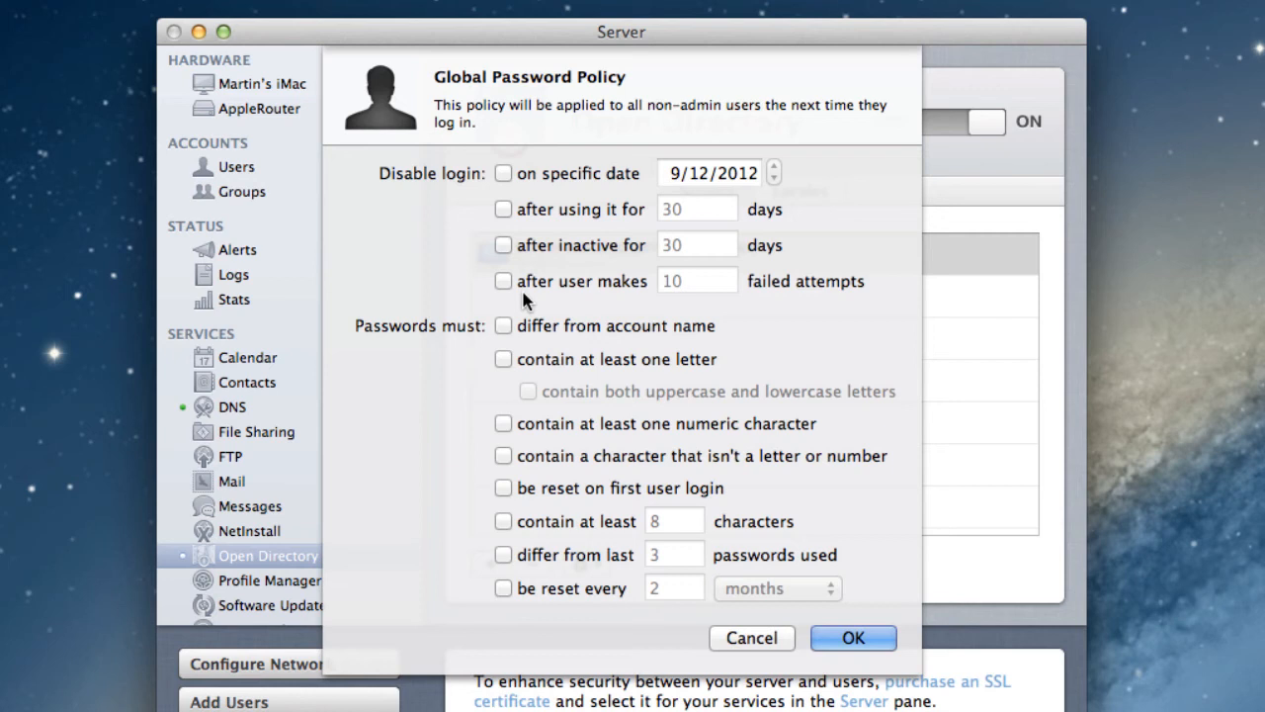
{"action": "mouse_move", "coordinate": [811, 301]}
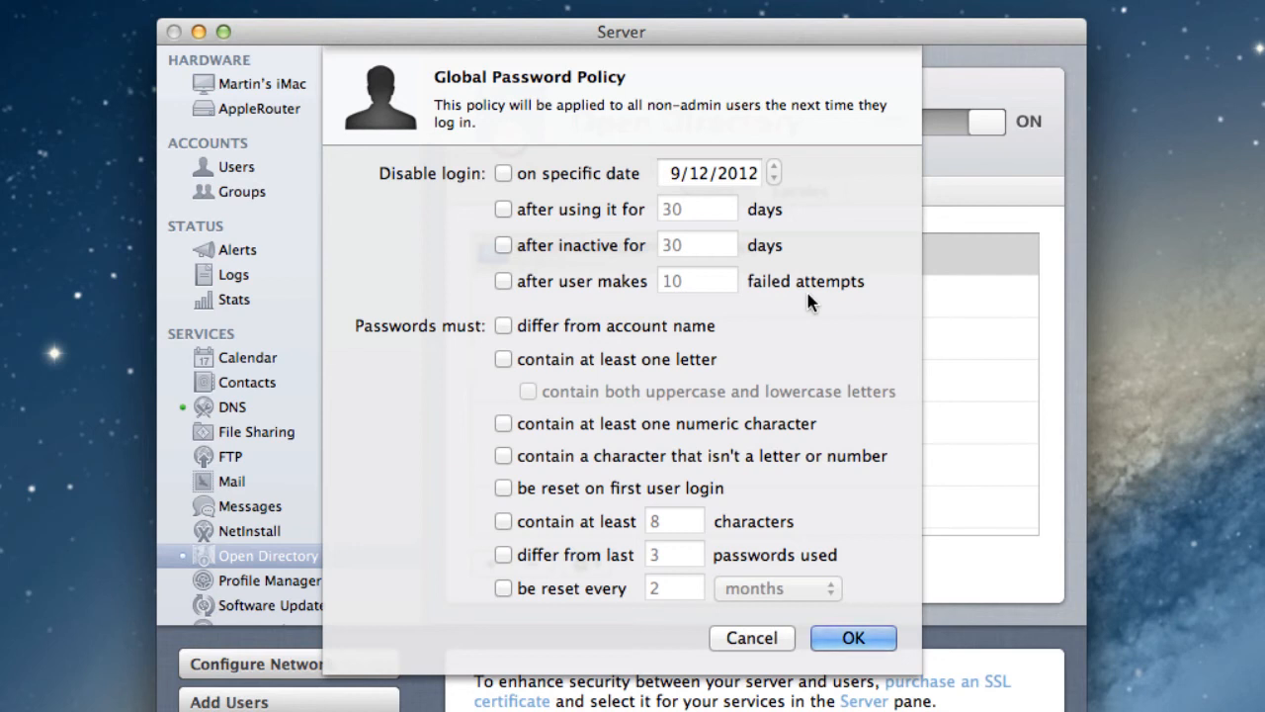
{"action": "mouse_move", "coordinate": [475, 336]}
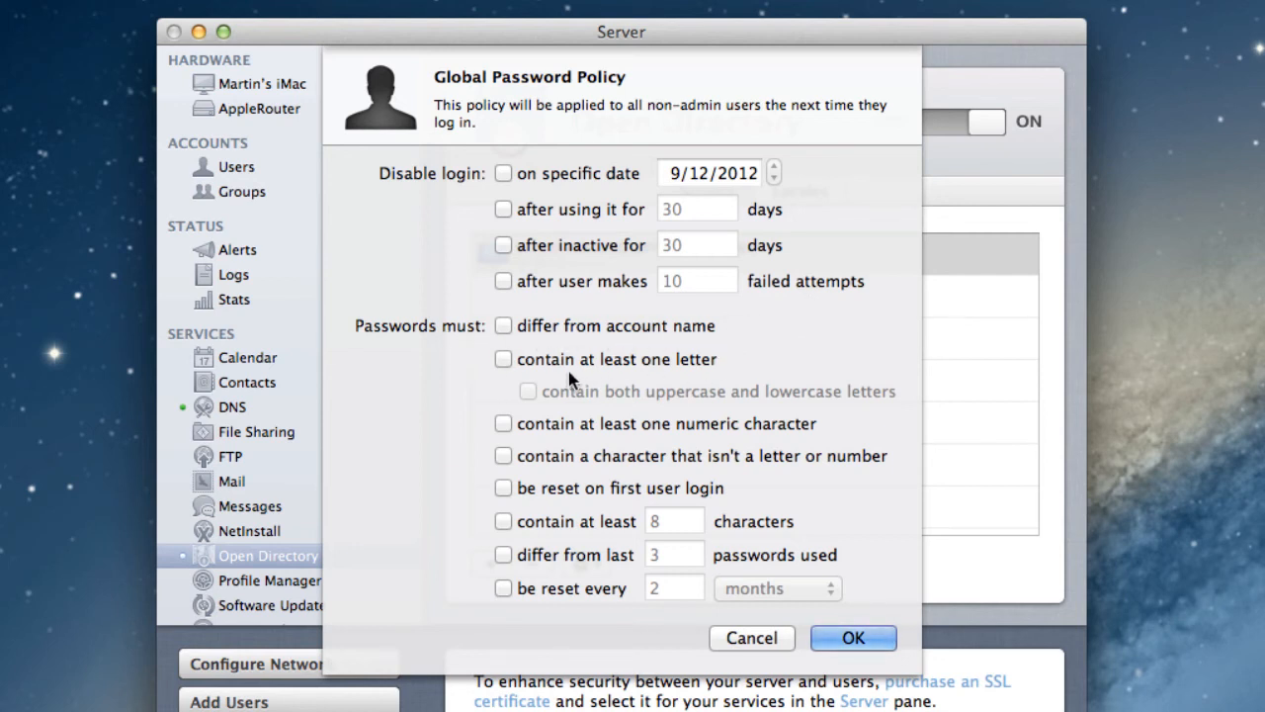
{"action": "mouse_move", "coordinate": [529, 442]}
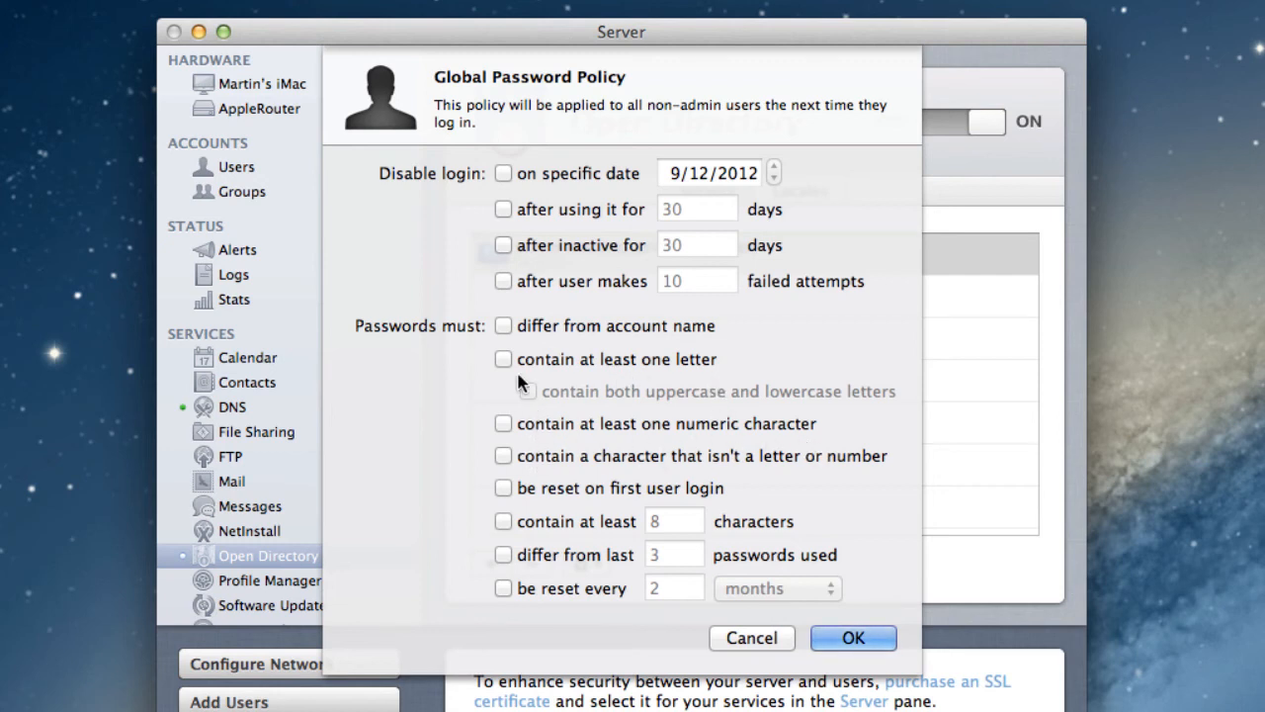
{"action": "mouse_move", "coordinate": [475, 423]}
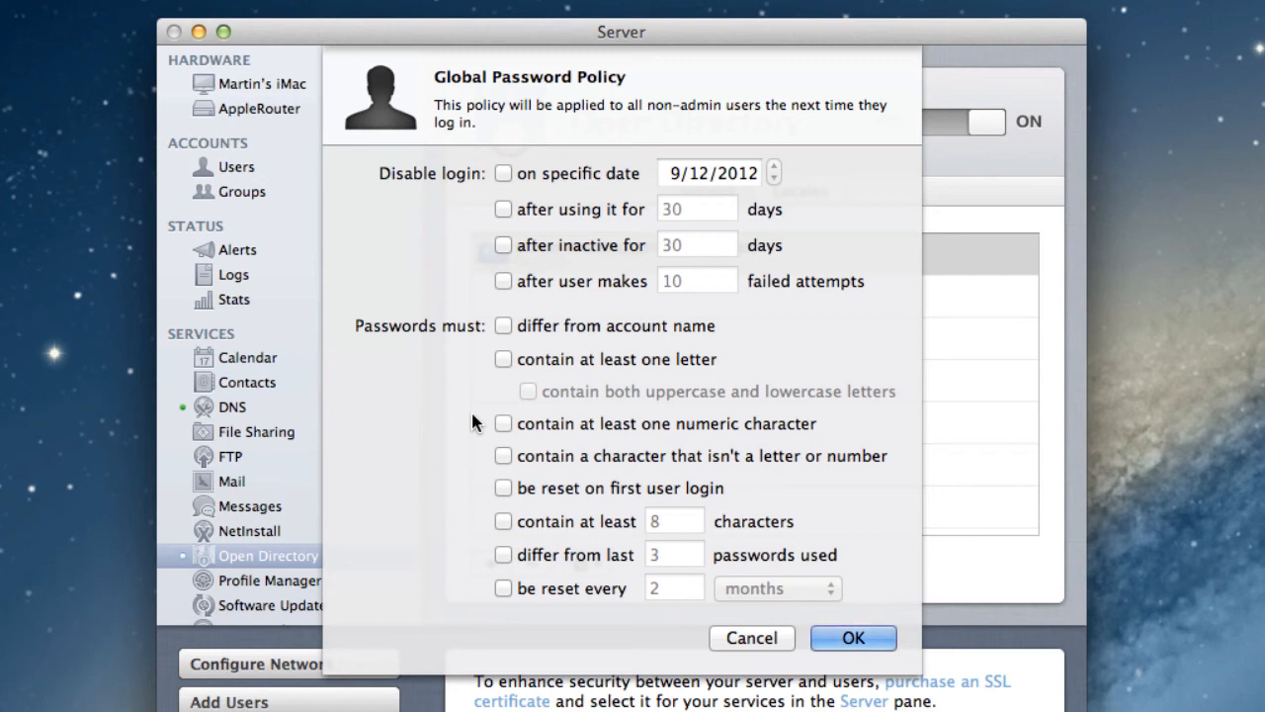
{"action": "mouse_move", "coordinate": [453, 394]}
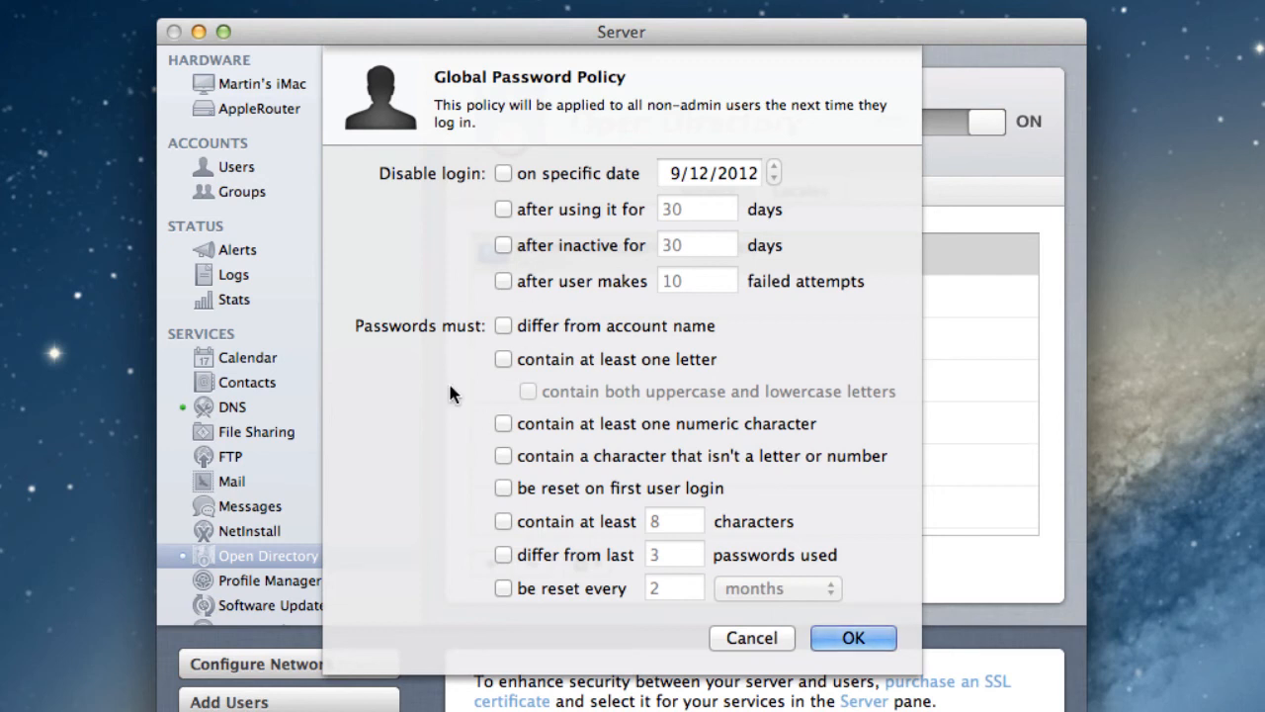
{"action": "mouse_move", "coordinate": [399, 452]}
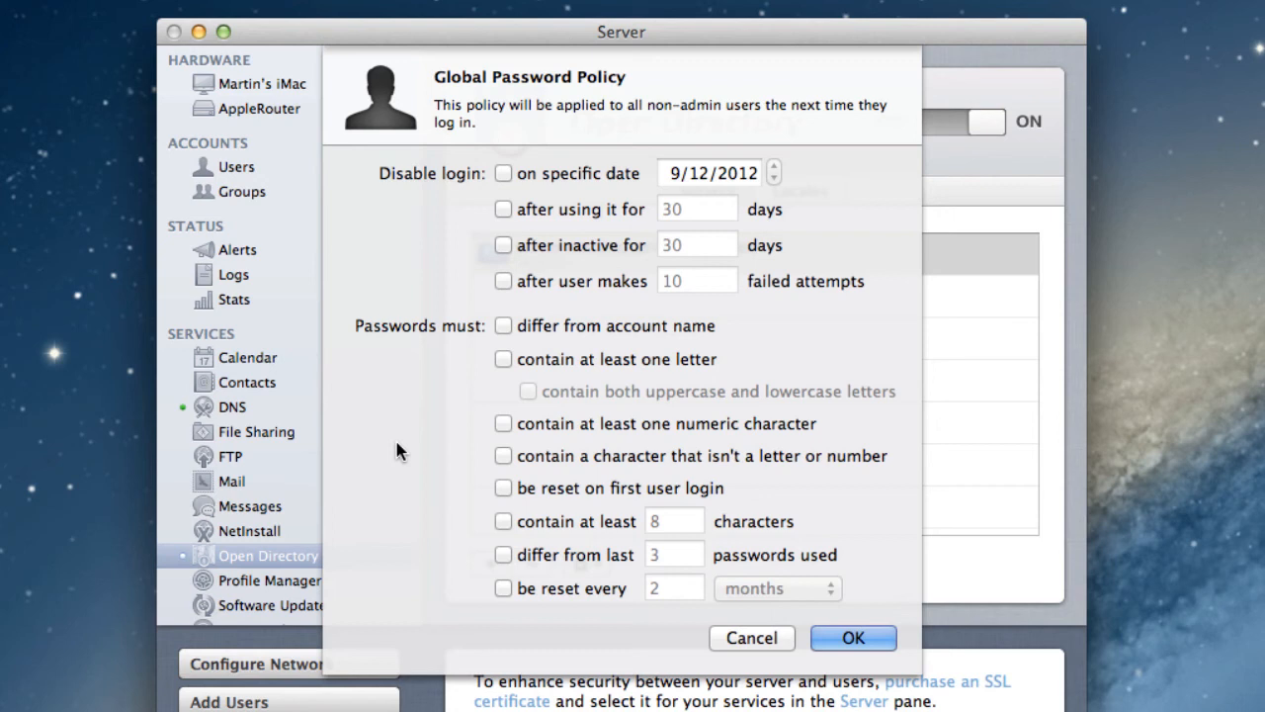
{"action": "mouse_move", "coordinate": [507, 448]}
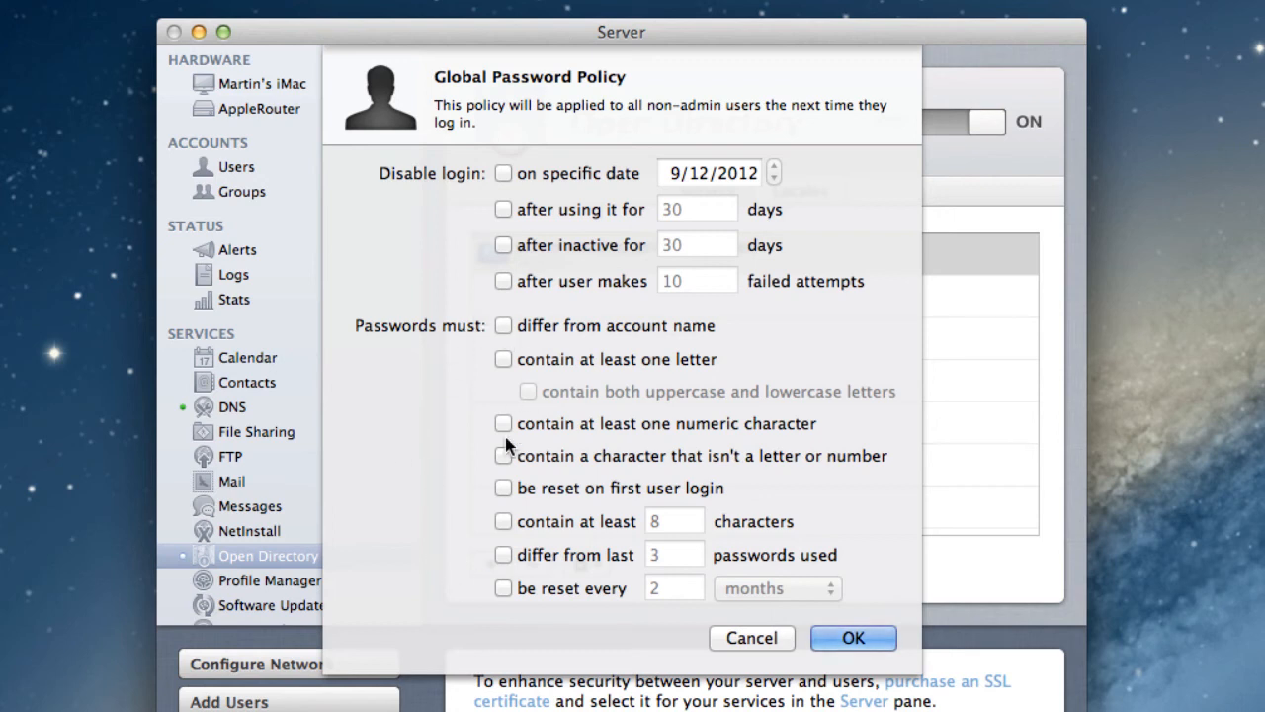
{"action": "mouse_move", "coordinate": [769, 631]}
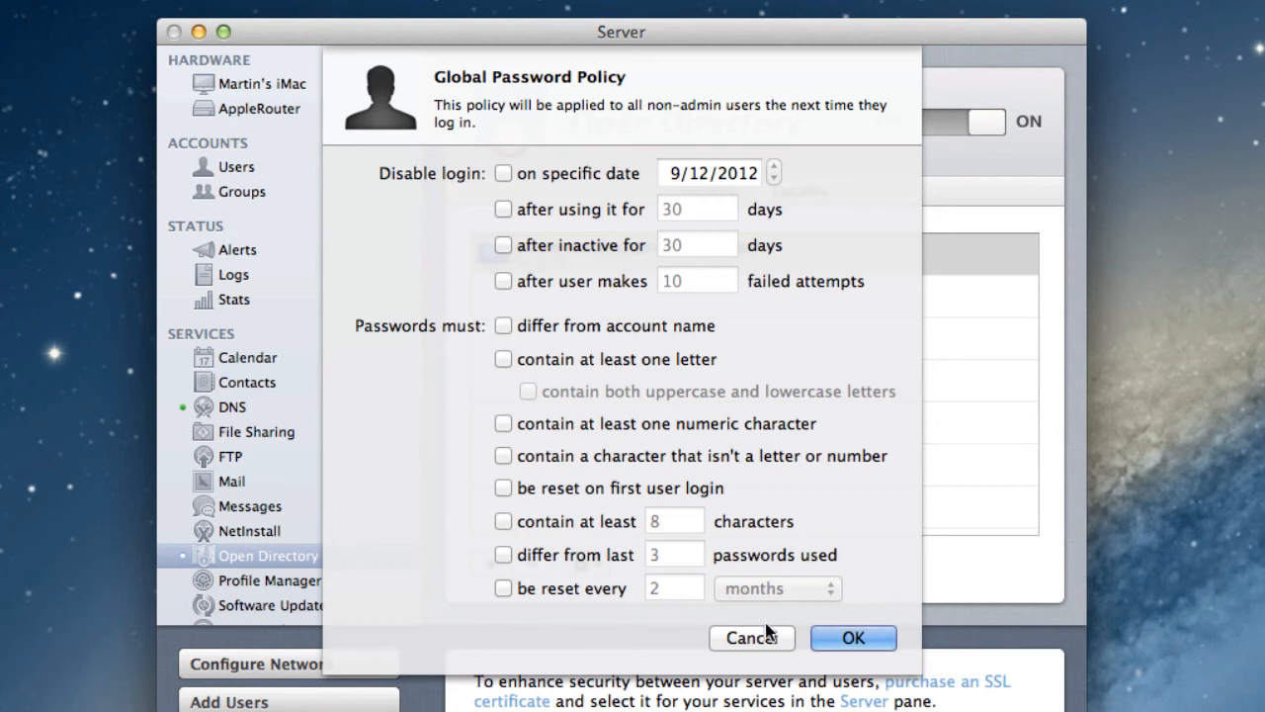
{"action": "left_click", "coordinate": [851, 638]}
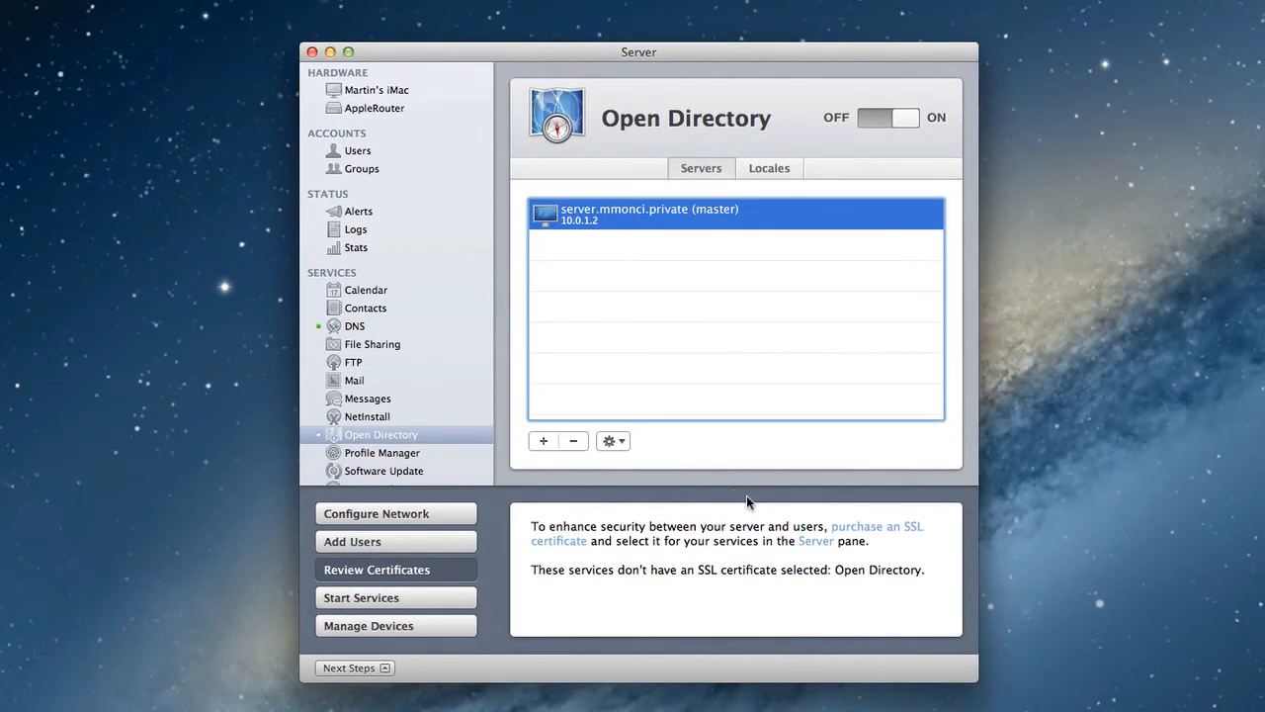
Step: Open the Default Locale sheet and scroll through its Servers and Client Subnets settings
{"action": "left_click", "coordinate": [769, 167]}
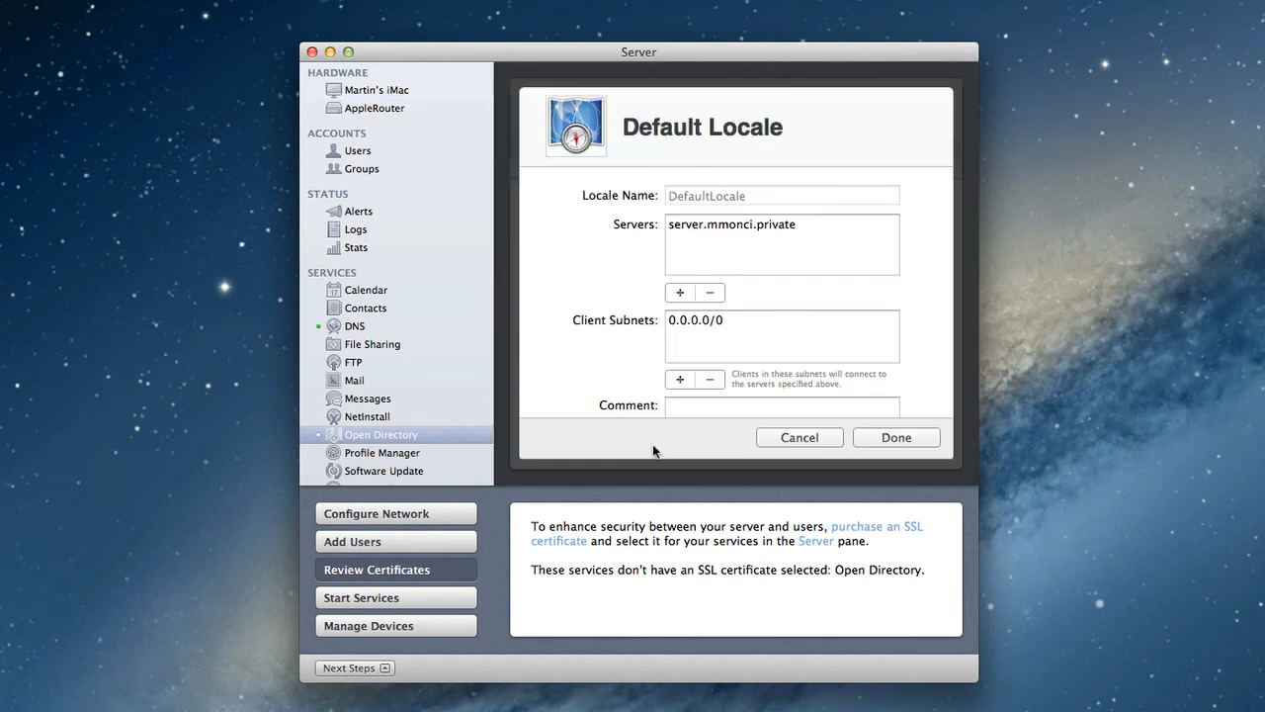
{"action": "mouse_move", "coordinate": [759, 207]}
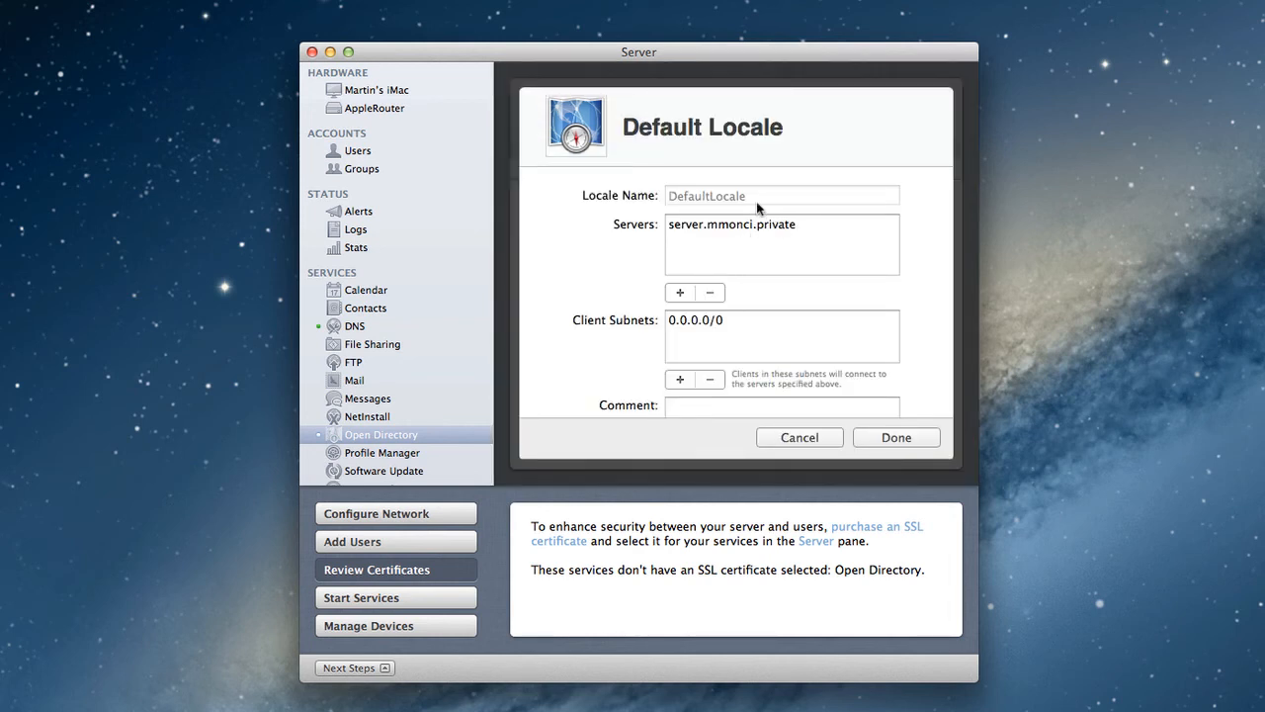
{"action": "mouse_move", "coordinate": [633, 240]}
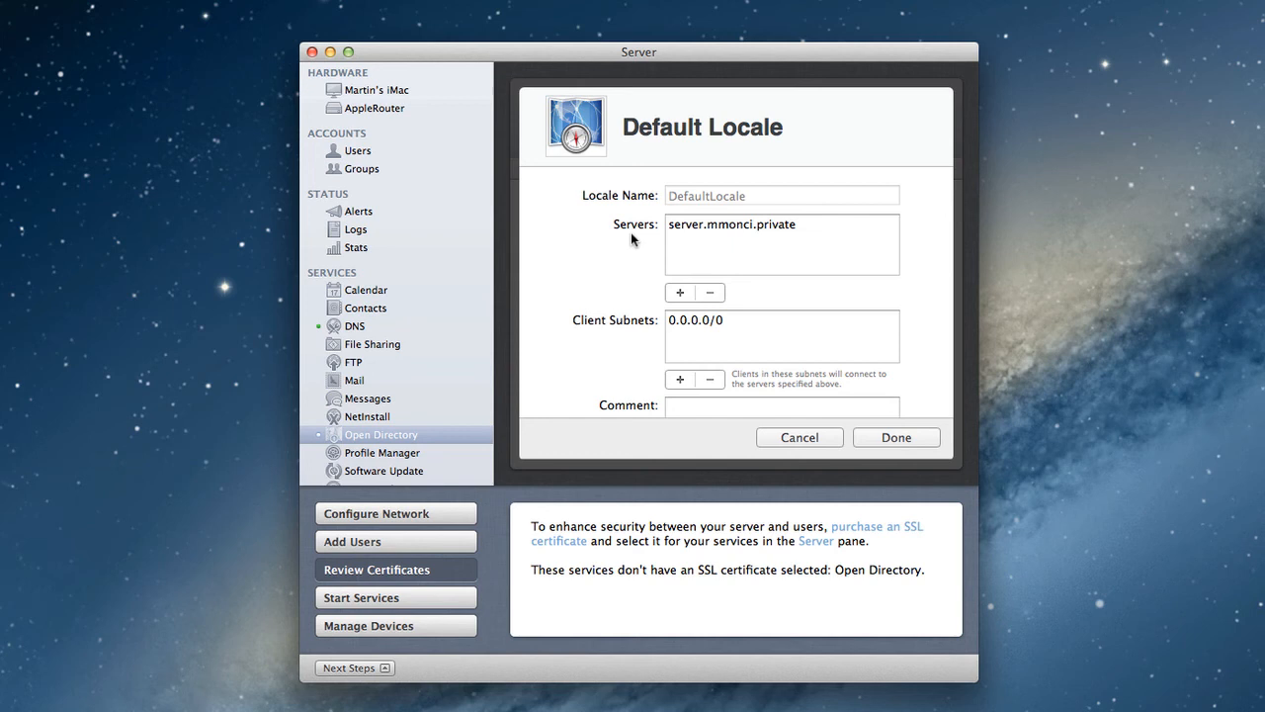
{"action": "mouse_move", "coordinate": [735, 352]}
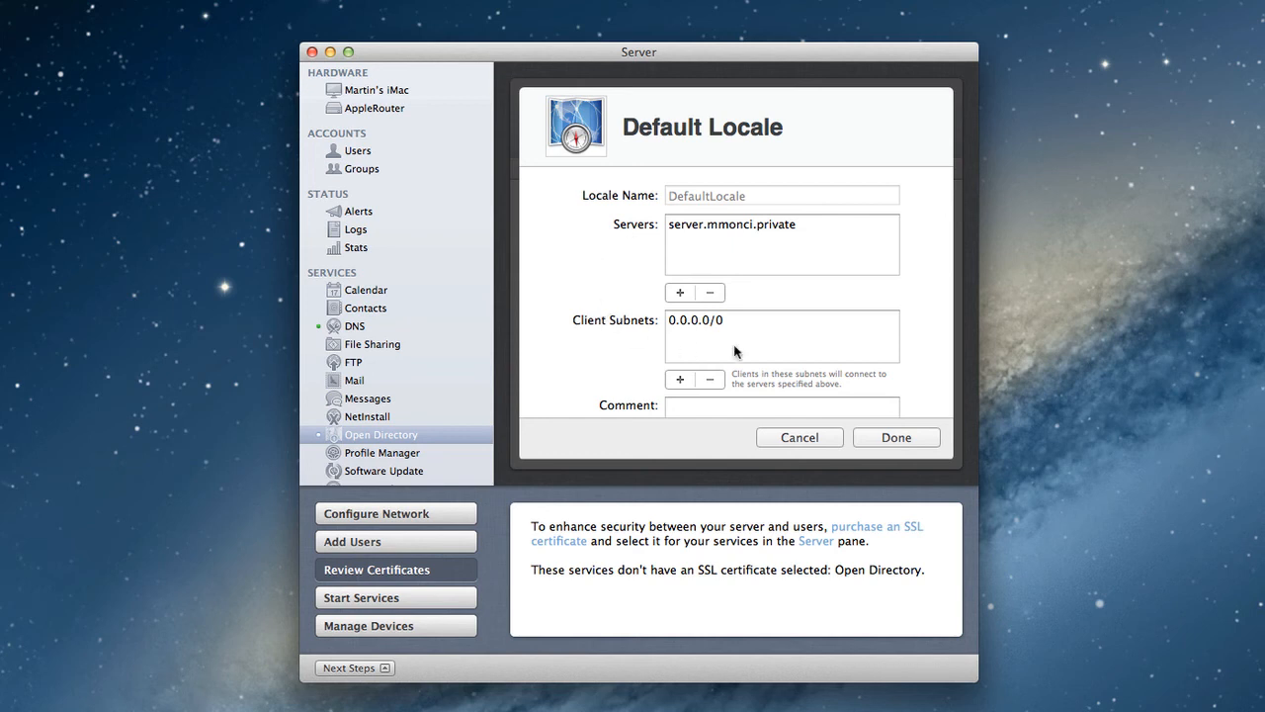
{"action": "mouse_move", "coordinate": [577, 294]}
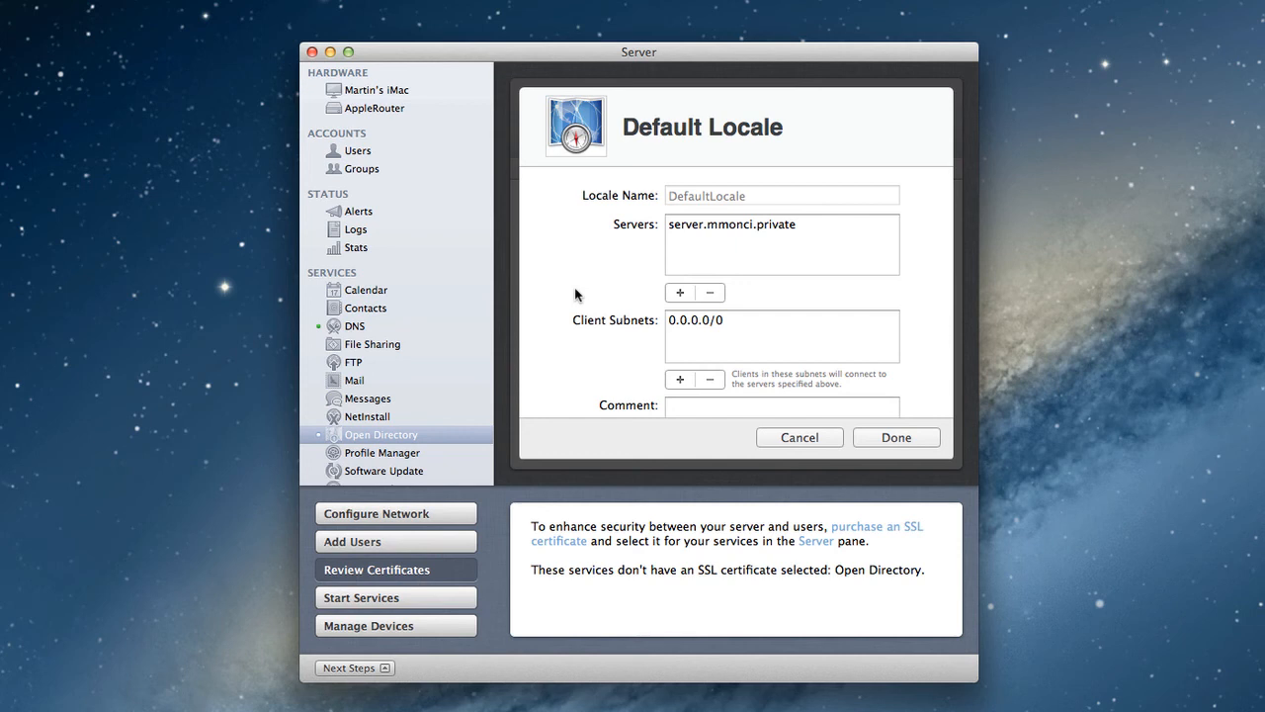
{"action": "scroll", "scroll_direction": "down", "scroll_amount": 3}
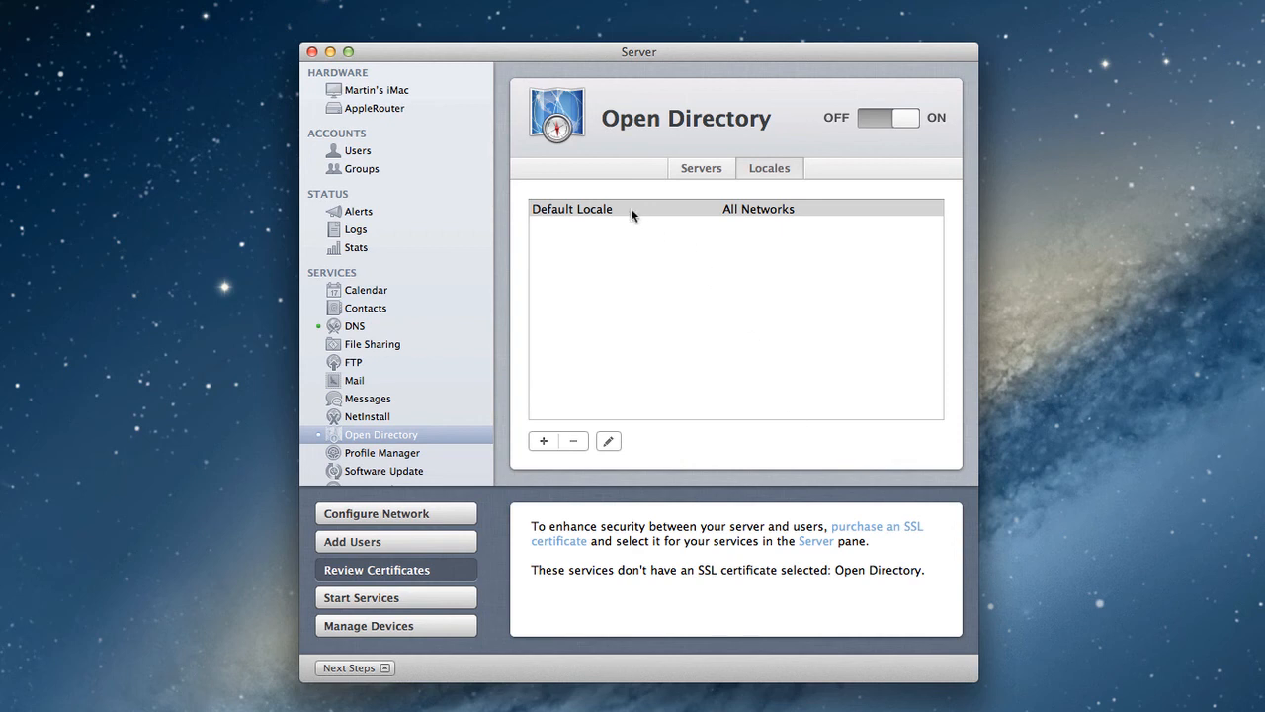
Step: Switch to the Servers tab showing server.mmonci.private as master
{"action": "left_click", "coordinate": [700, 167]}
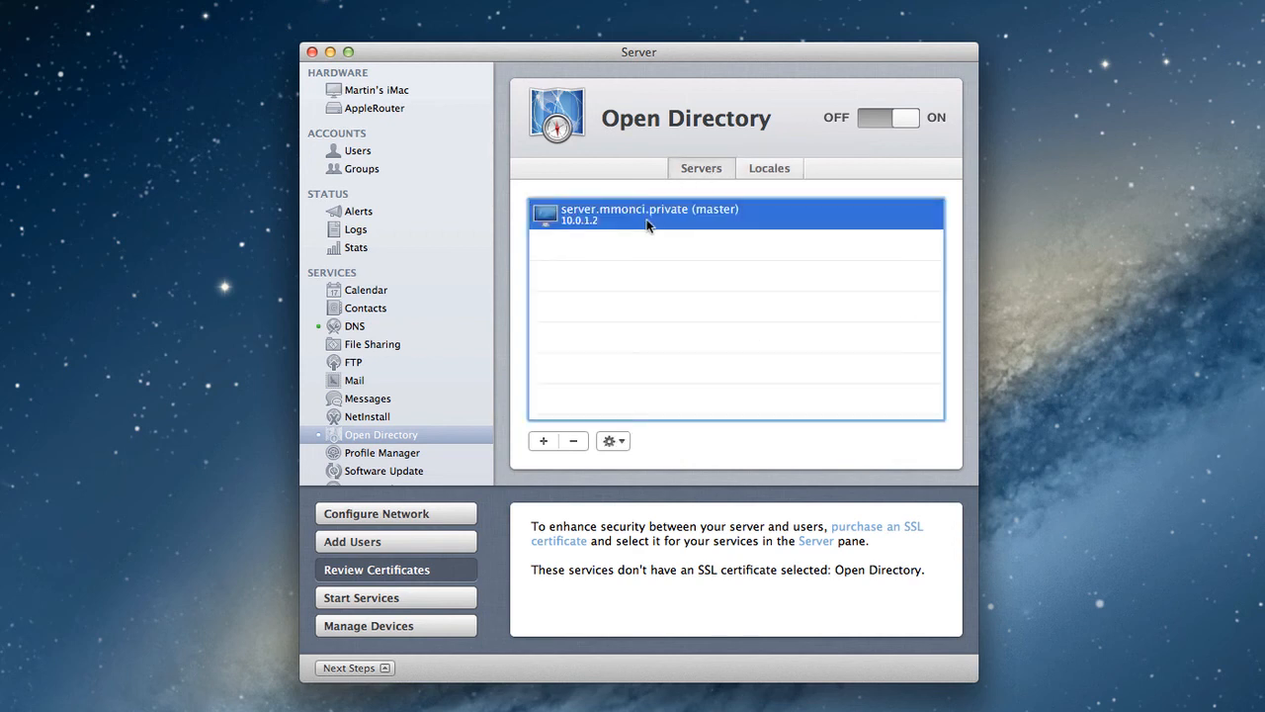
{"action": "mouse_move", "coordinate": [577, 445]}
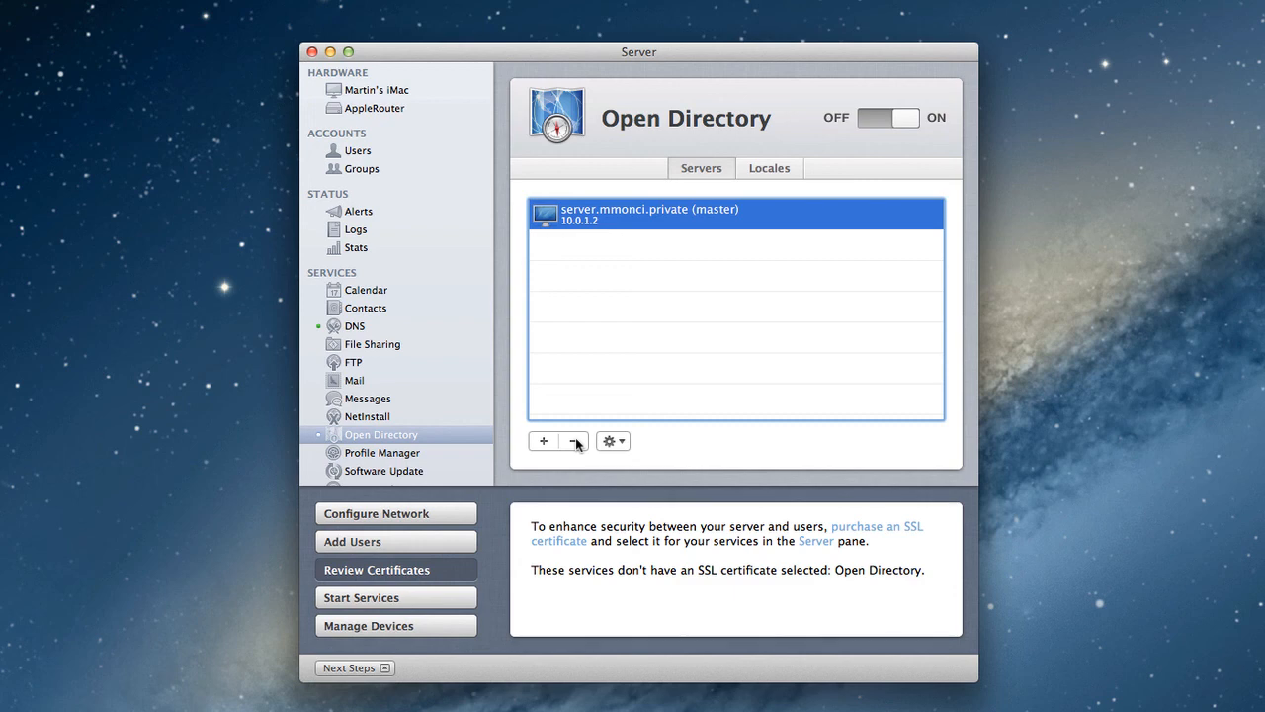
{"action": "mouse_move", "coordinate": [408, 431]}
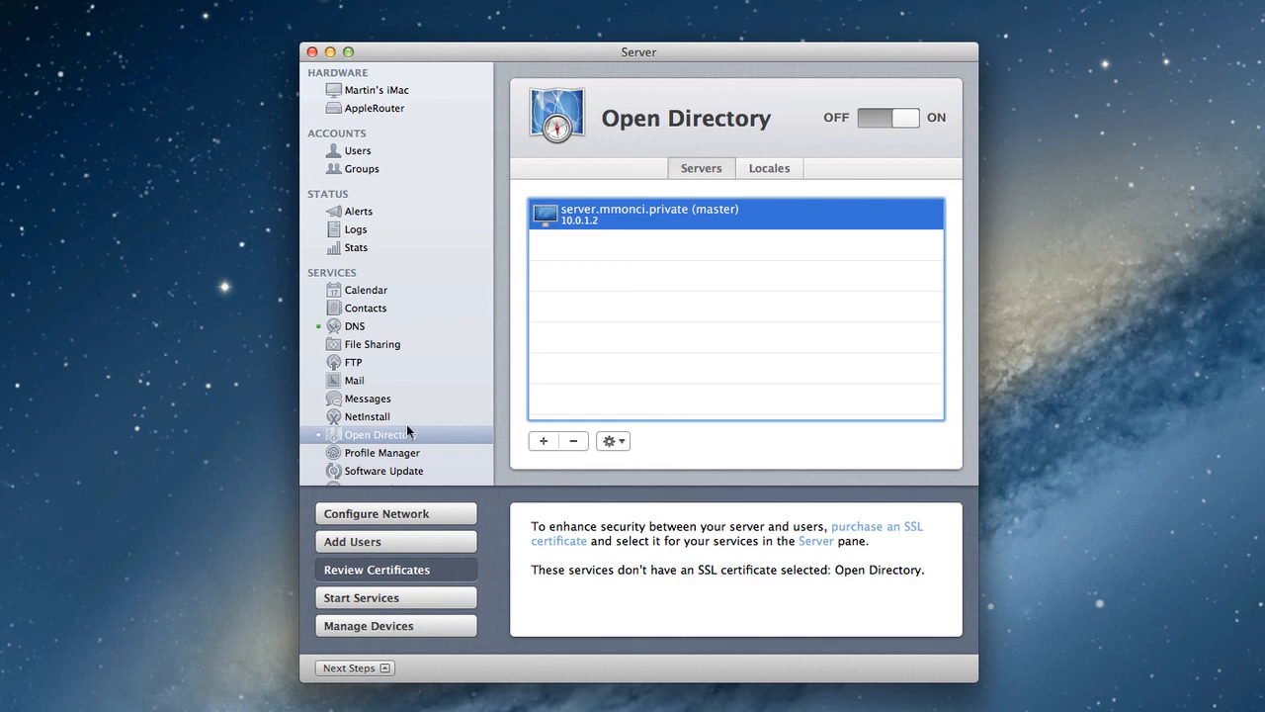
{"action": "mouse_move", "coordinate": [627, 292]}
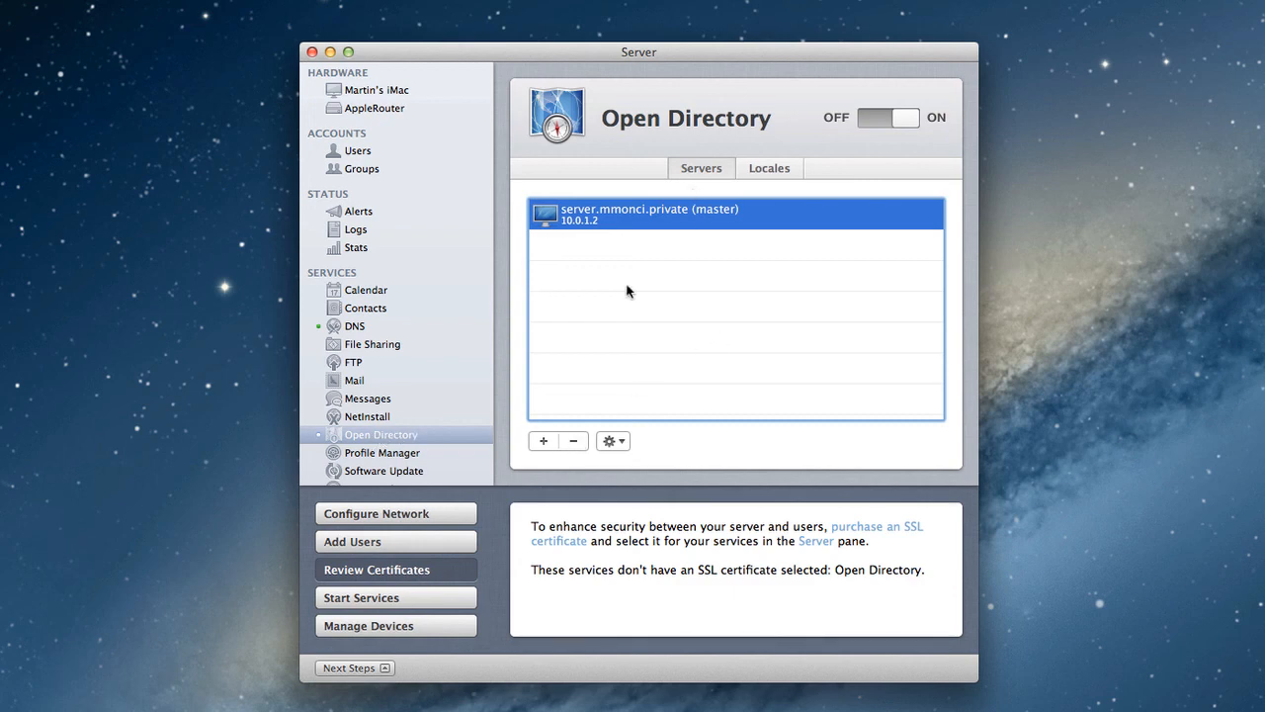
{"action": "mouse_move", "coordinate": [625, 276]}
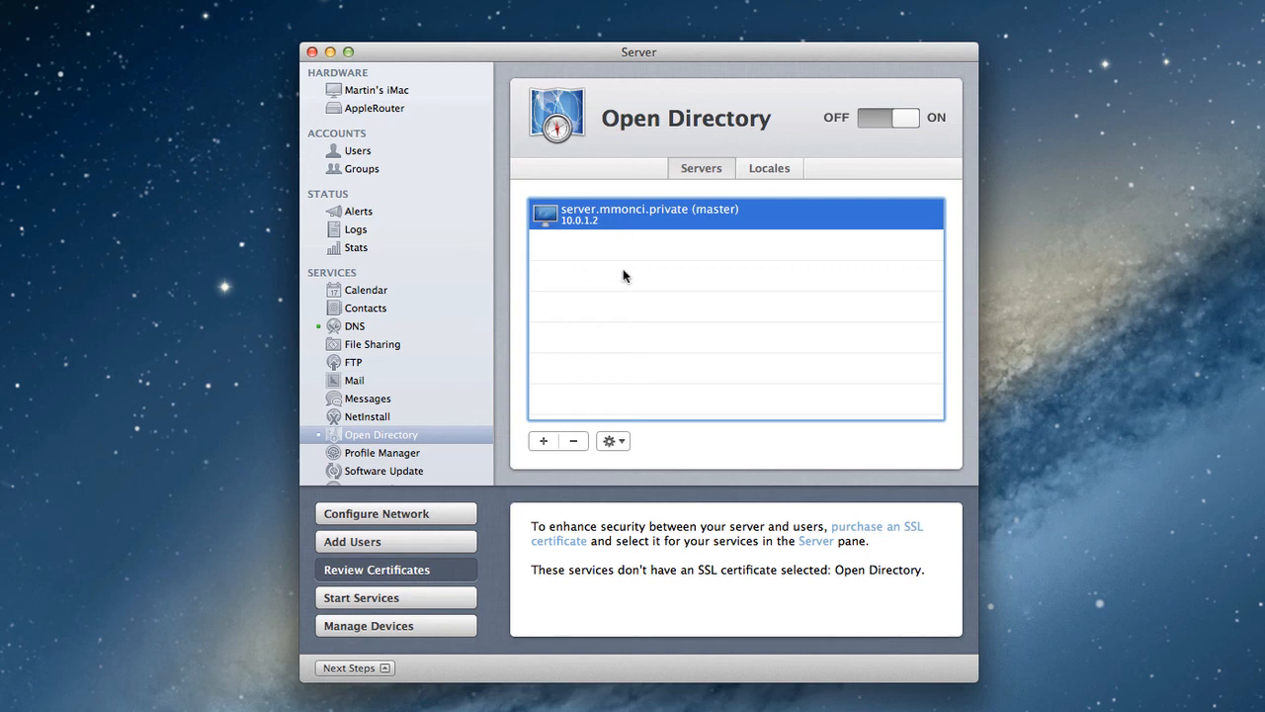
{"action": "mouse_move", "coordinate": [679, 289]}
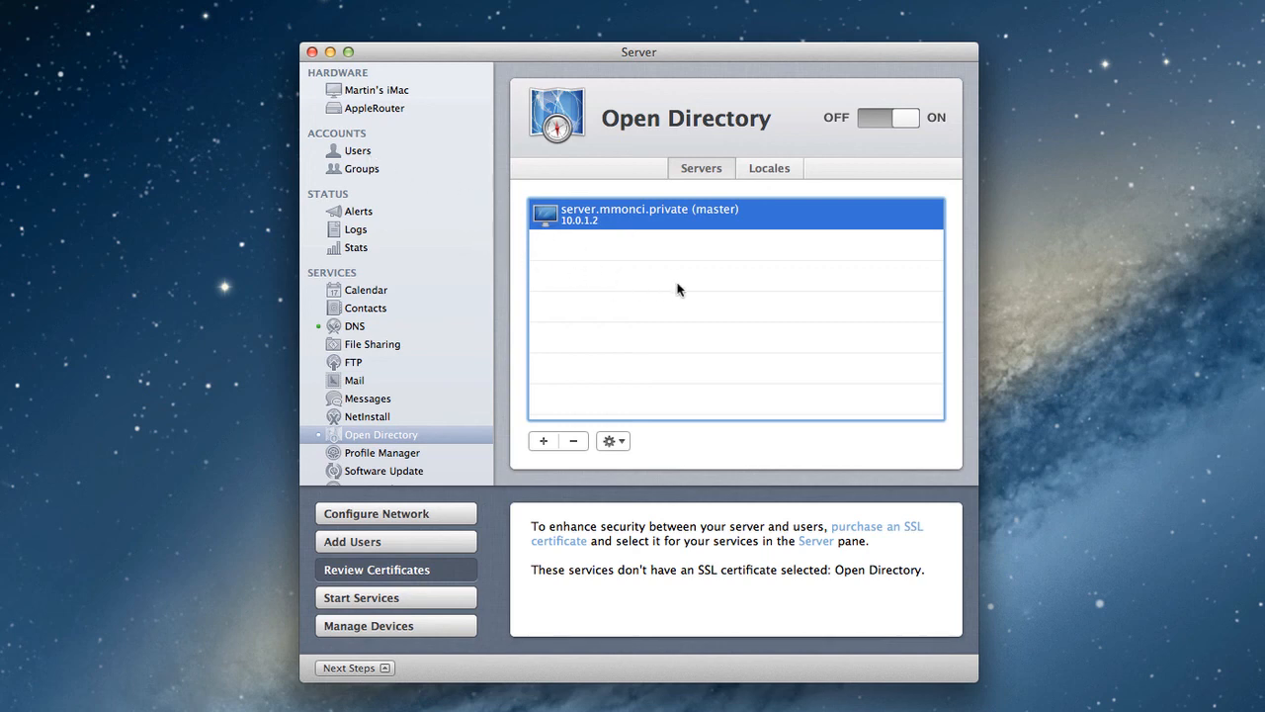